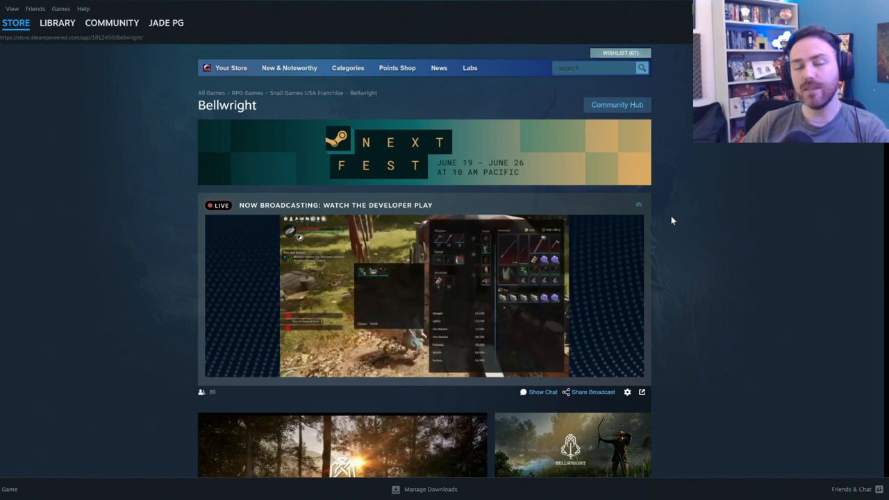
Scroll through the Last Oasis SteamCharts page showing 137 current and 33,104 all-time peak players.
scroll("down", 3)
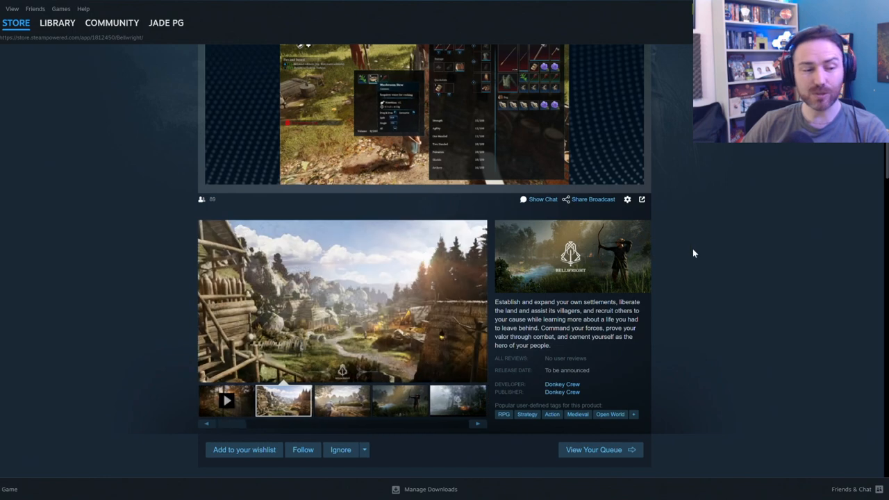
scroll("up", 3)
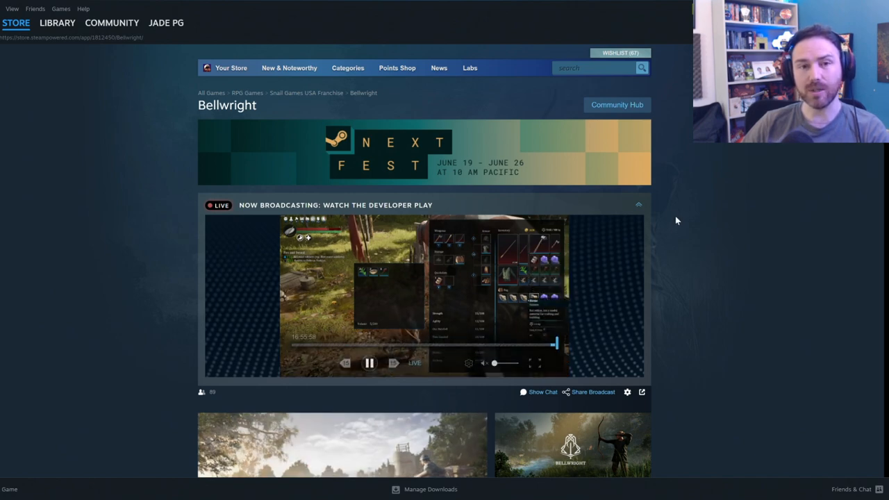
scroll("down", 3)
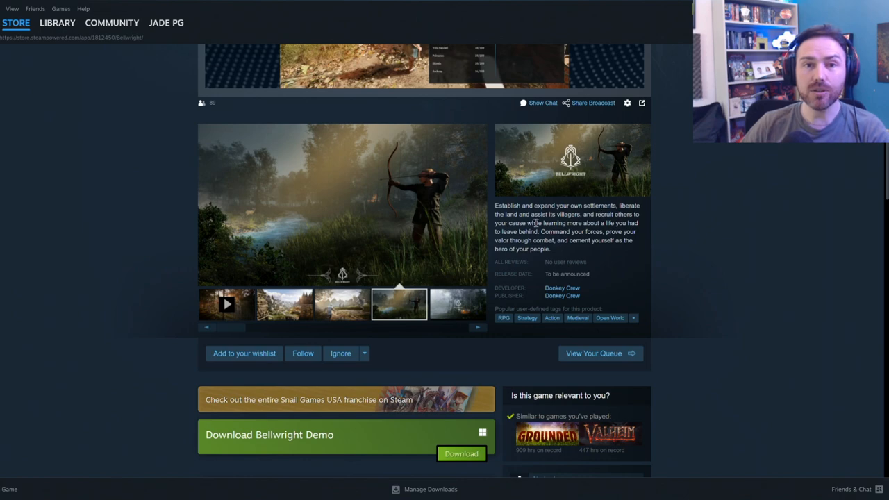
scroll("down", 3)
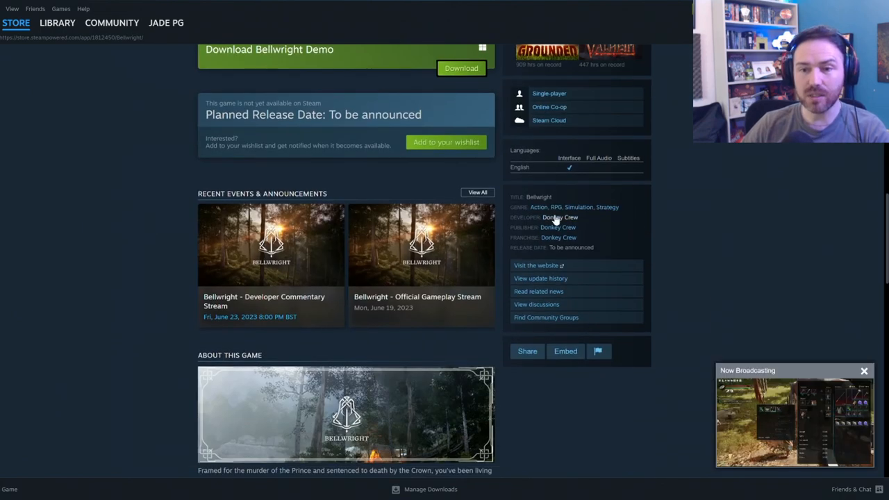
mouse_move(553, 106)
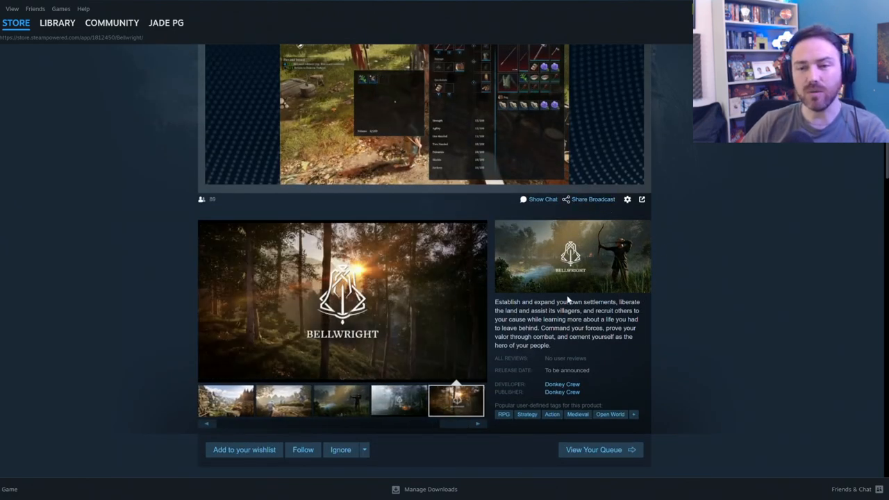
Browse the gallery screenshots (archer, village battle, gameplay) and move on to the Donkey Crew profile.
left_click(340, 401)
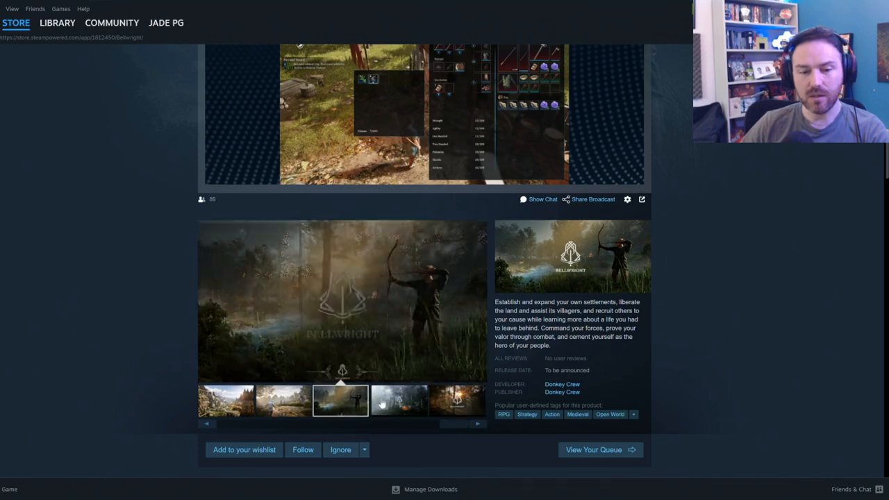
left_click(283, 400)
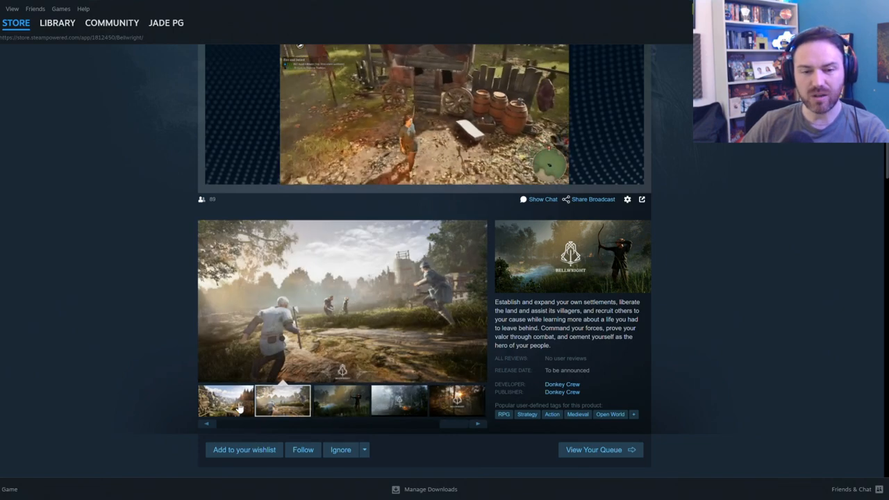
left_click(342, 400)
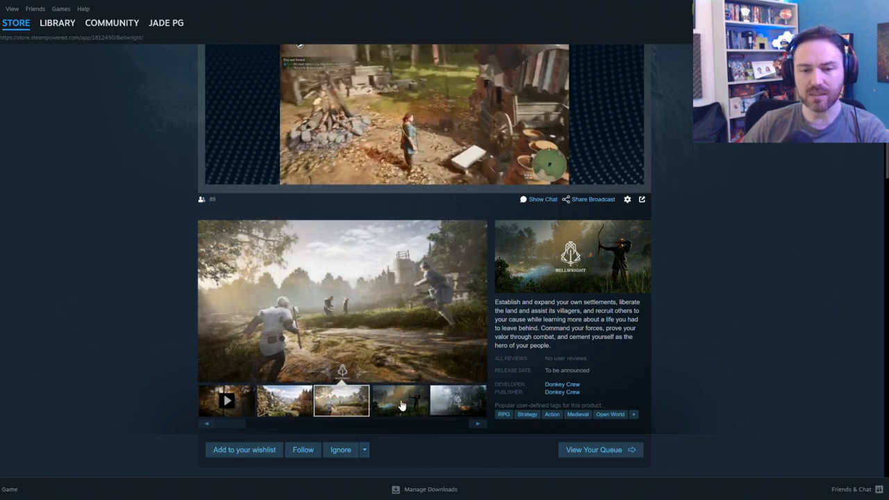
scroll("up", 3)
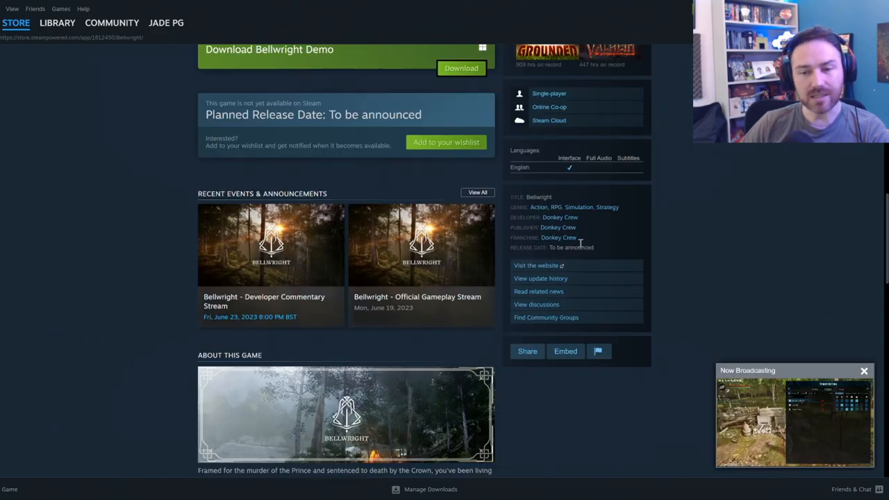
mouse_move(560, 217)
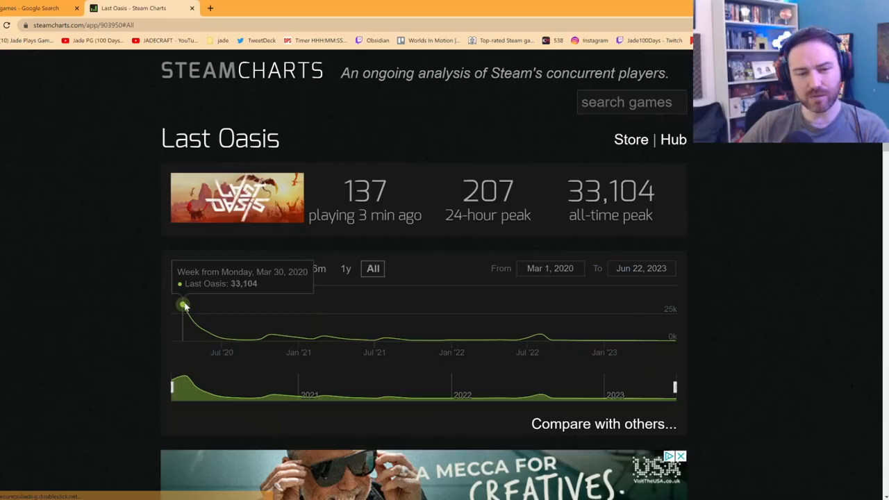
mouse_move(221, 338)
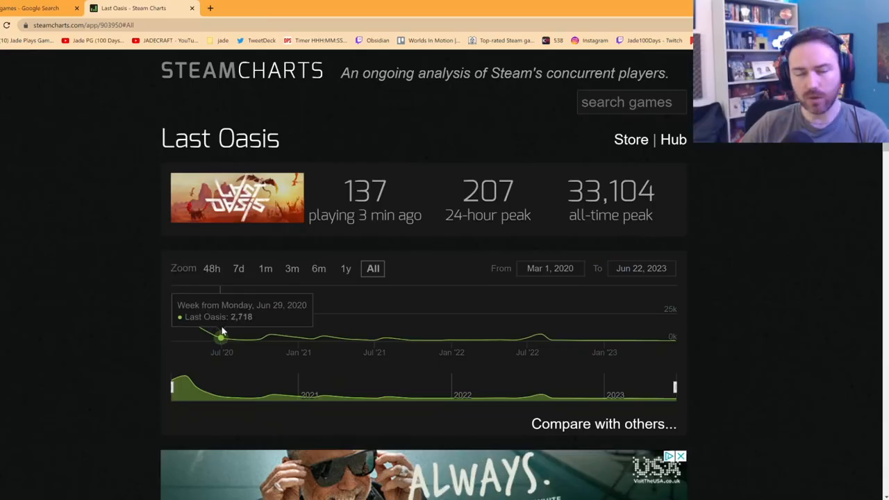
mouse_move(258, 339)
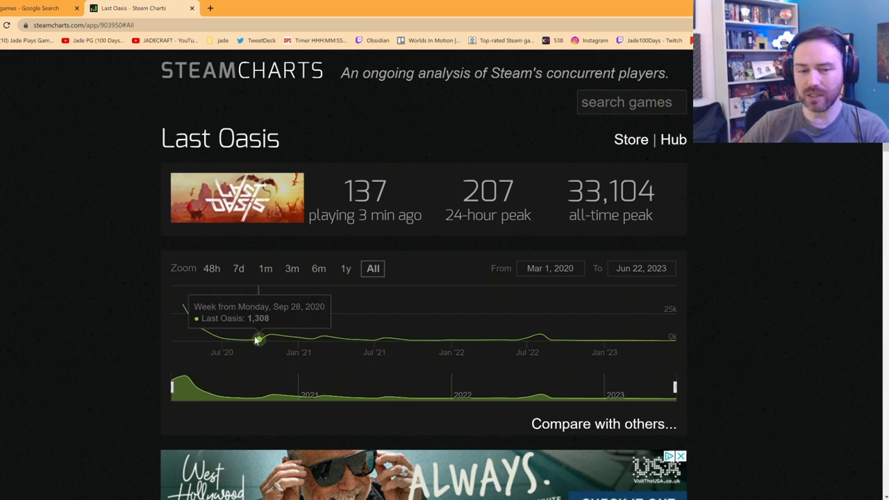
mouse_move(247, 342)
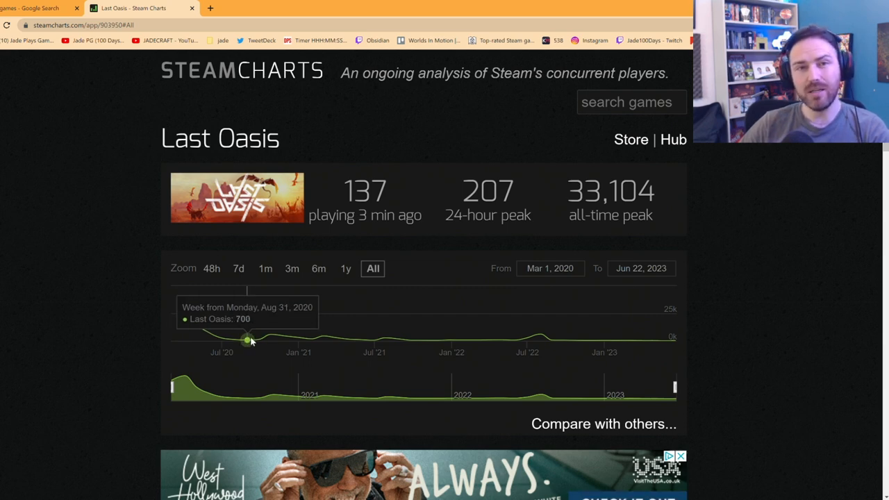
mouse_move(259, 340)
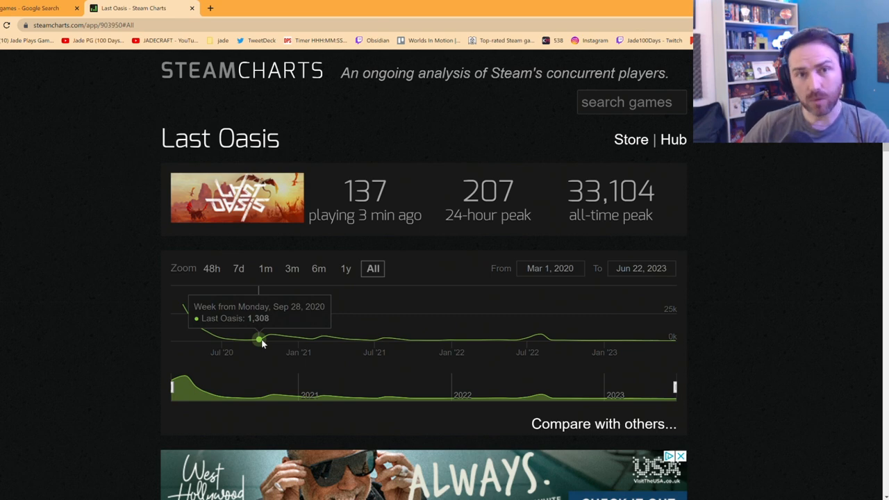
mouse_move(183, 306)
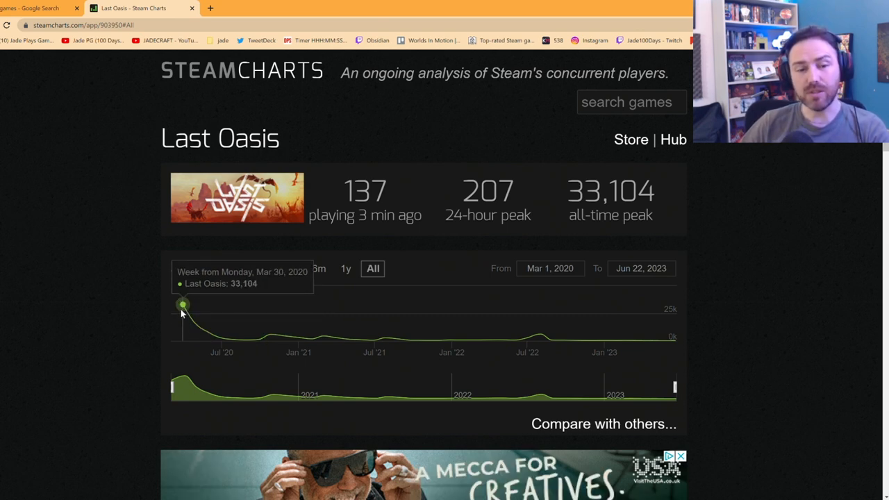
mouse_move(232, 340)
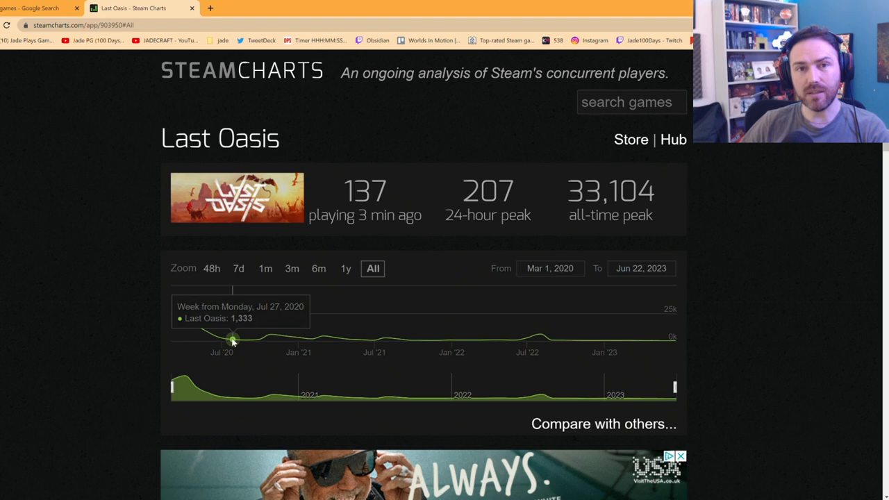
mouse_move(249, 342)
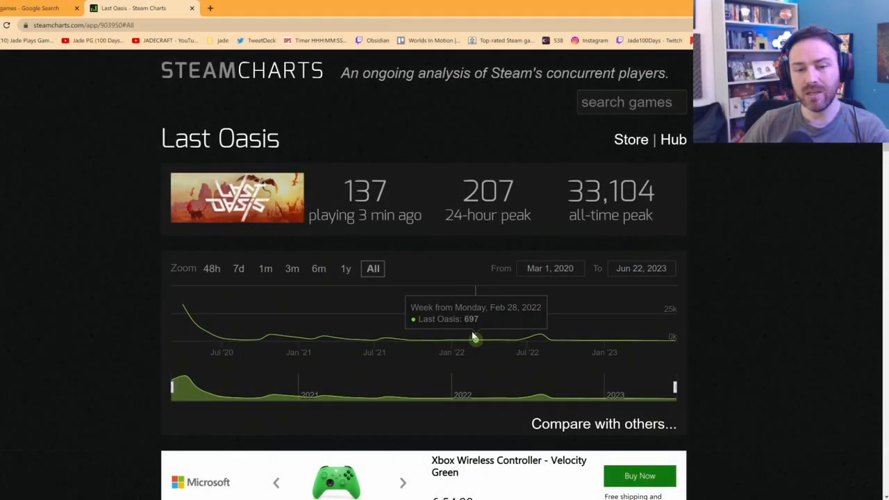
mouse_move(487, 339)
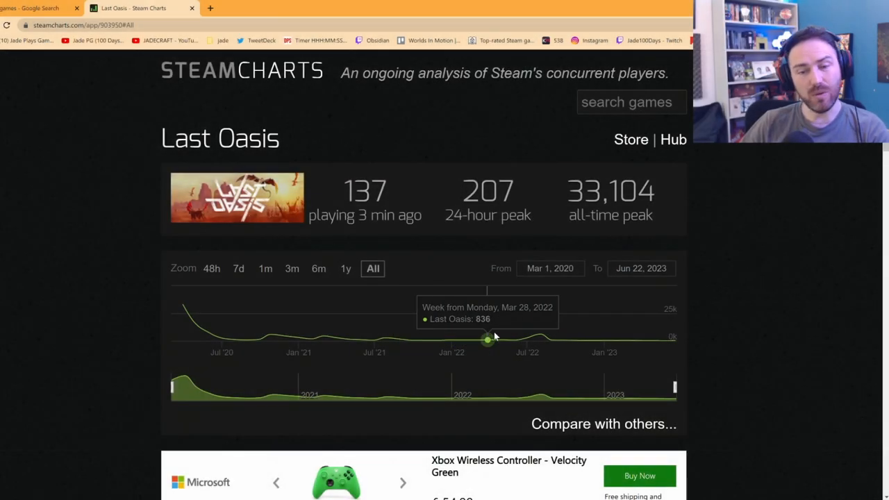
mouse_move(475, 339)
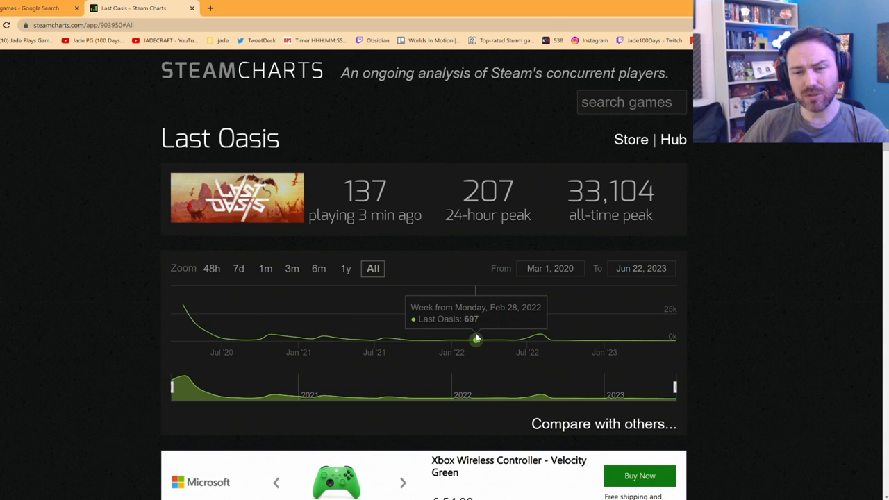
mouse_move(542, 338)
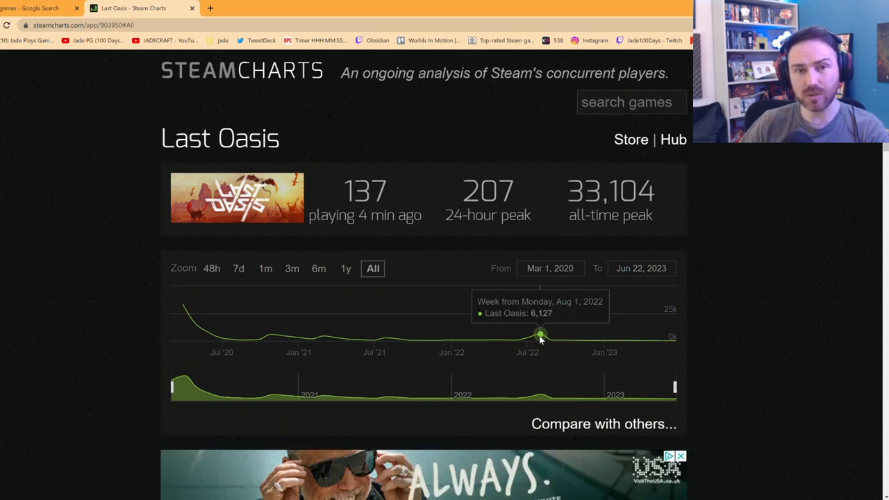
mouse_move(647, 339)
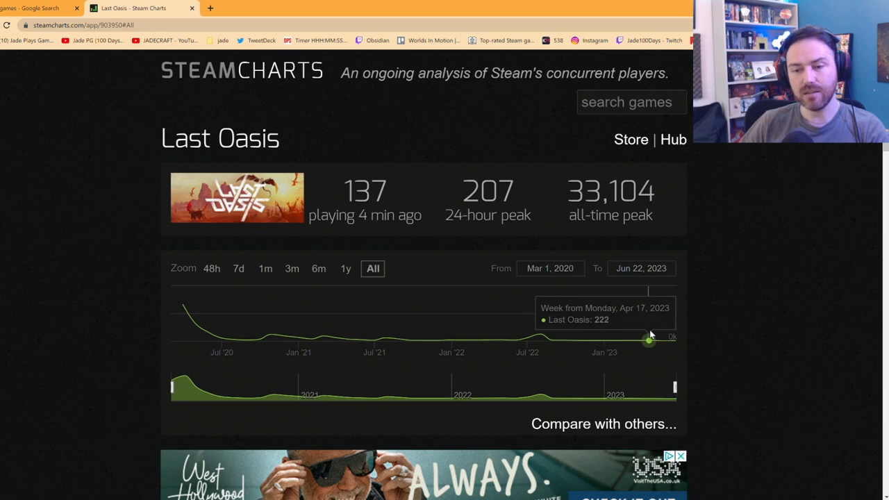
mouse_move(666, 339)
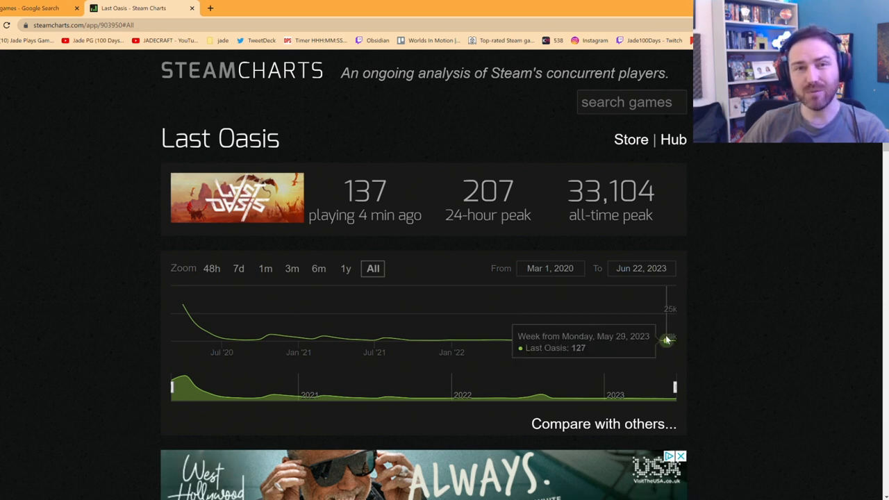
mouse_move(234, 339)
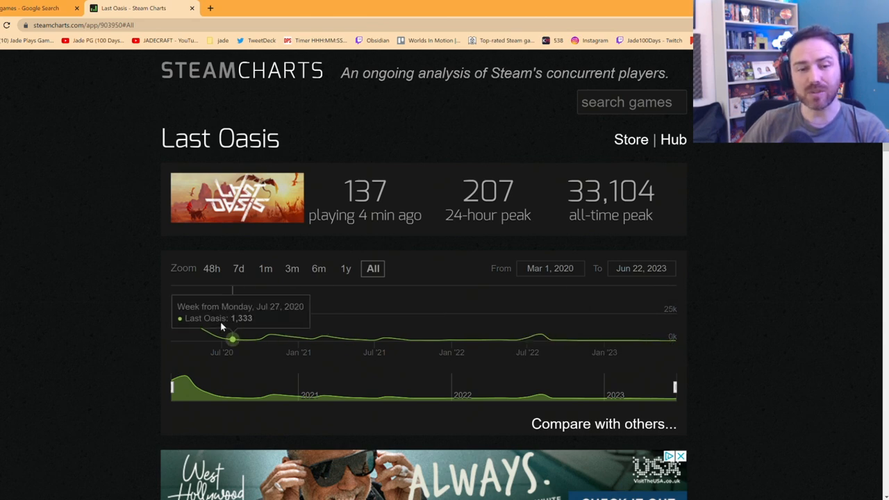
mouse_move(194, 321)
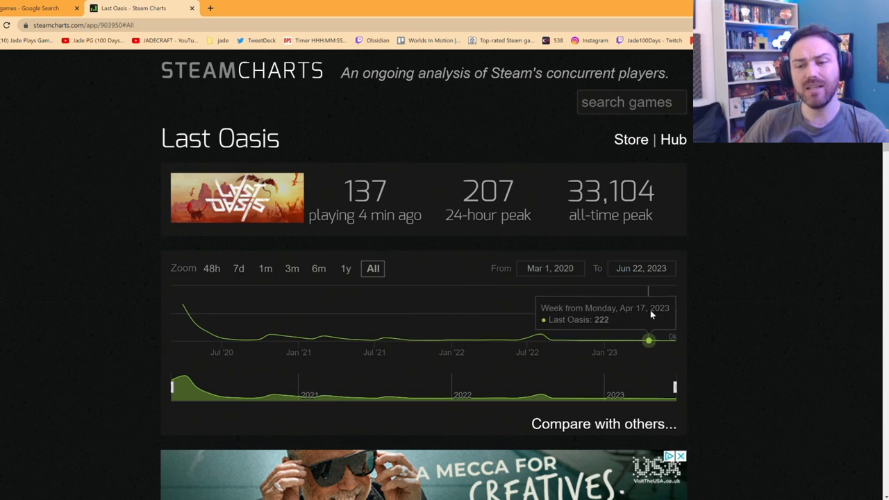
left_click(257, 8)
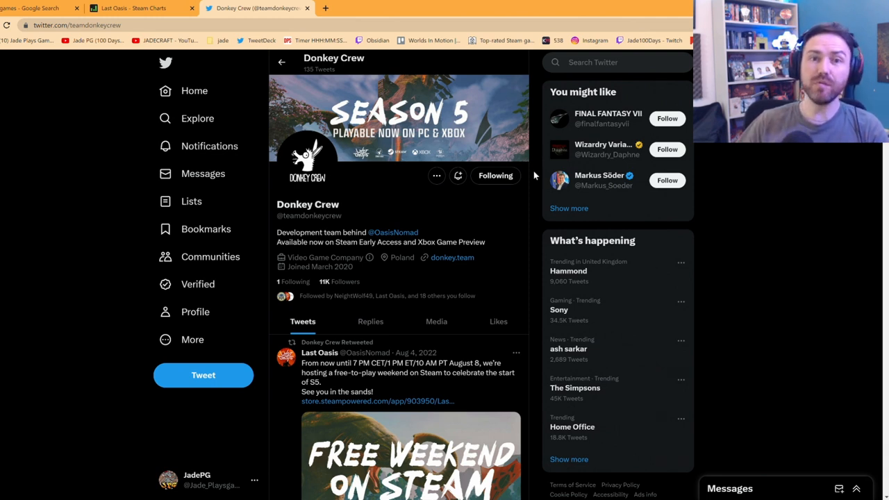
mouse_move(514, 253)
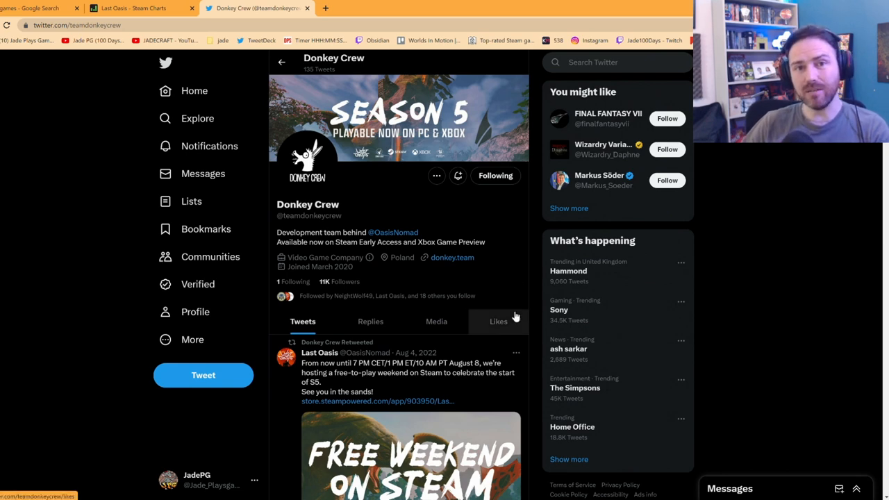
Scroll down the Donkey Crew Twitter profile past the pinned free weekend post.
scroll("down", 3)
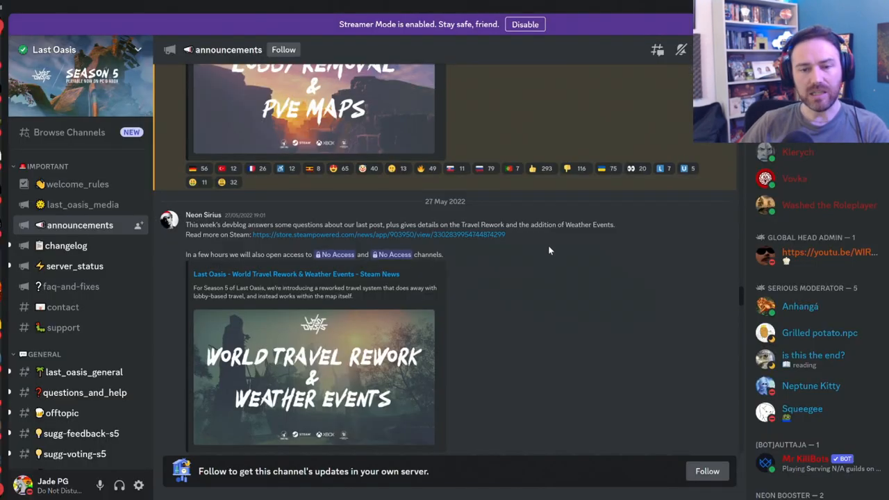
Scroll the Last Oasis #announcements to the Ancient City update, then switch to #last_oasis_general.
scroll("down", 3)
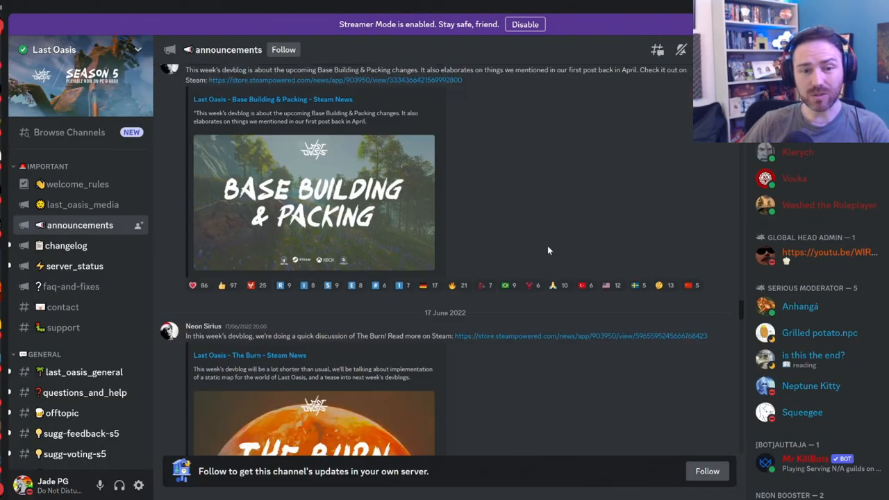
scroll("down", 3)
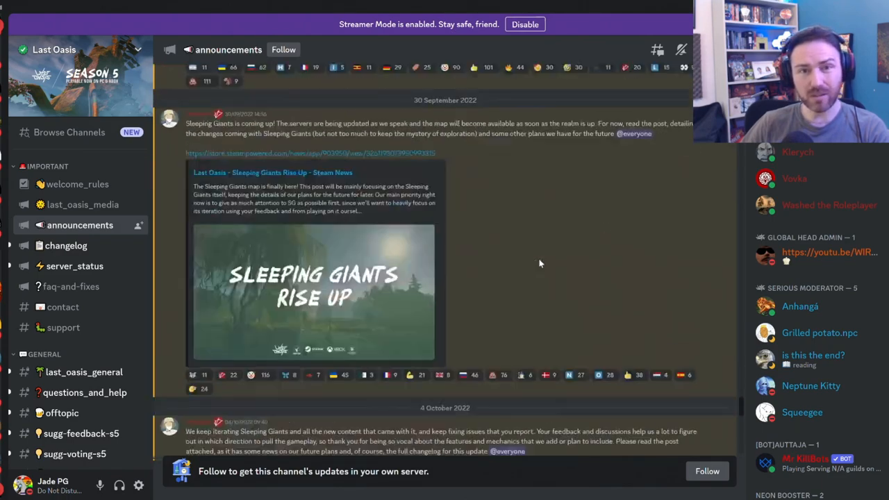
scroll("down", 3)
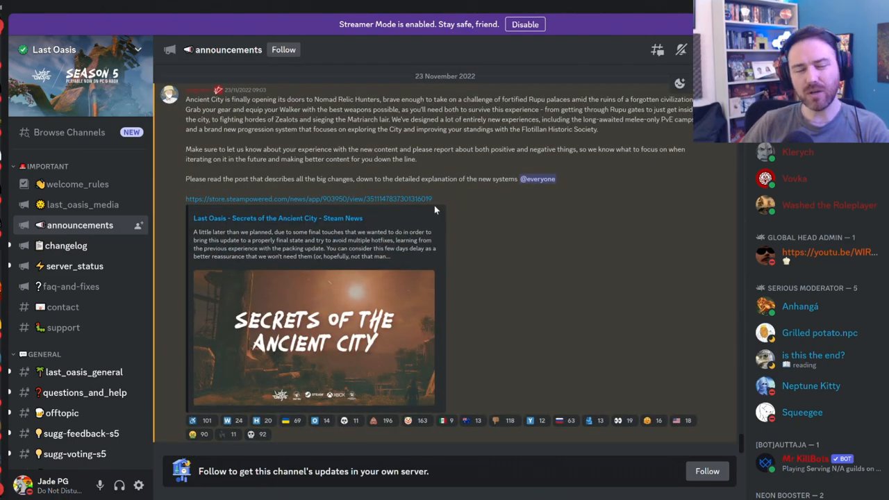
mouse_move(370, 285)
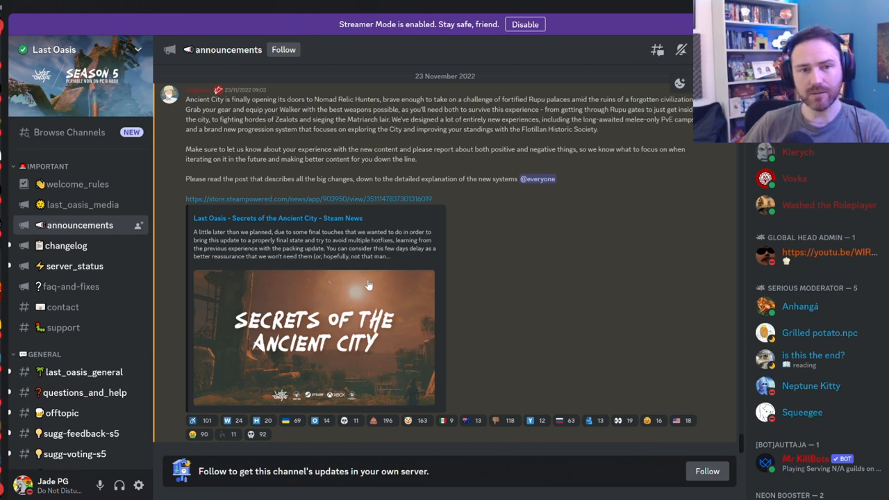
left_click(83, 275)
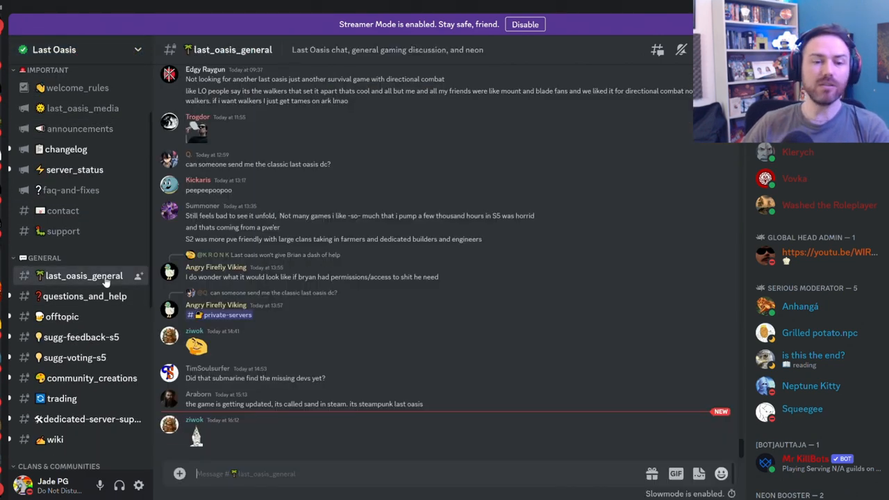
scroll("down", 3)
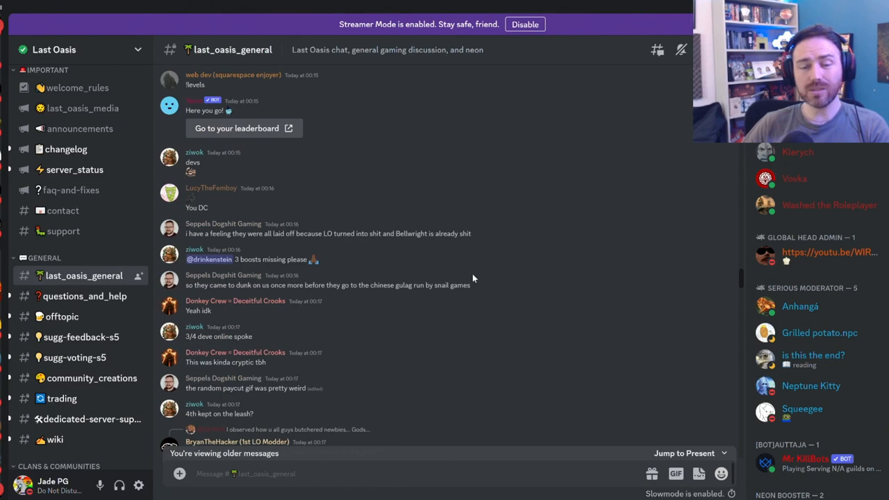
scroll("down", 3)
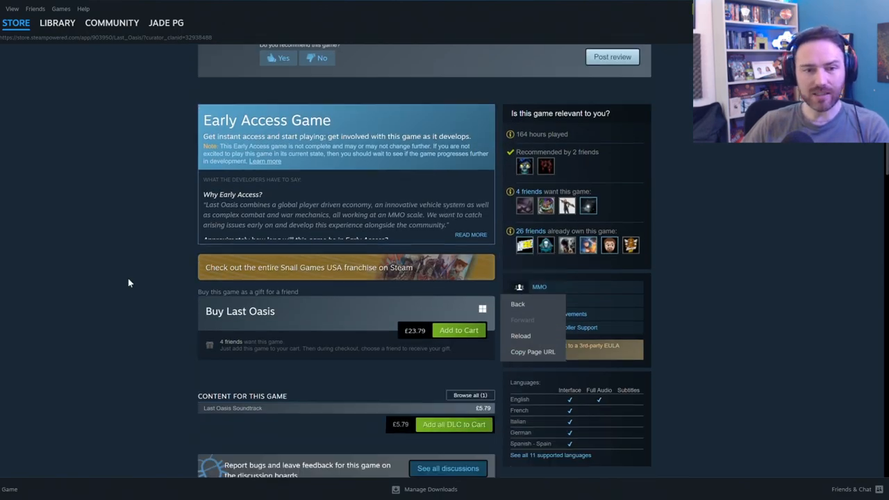
Scroll the Last Oasis store page back up from system requirements to the reviews.
scroll("up", 3)
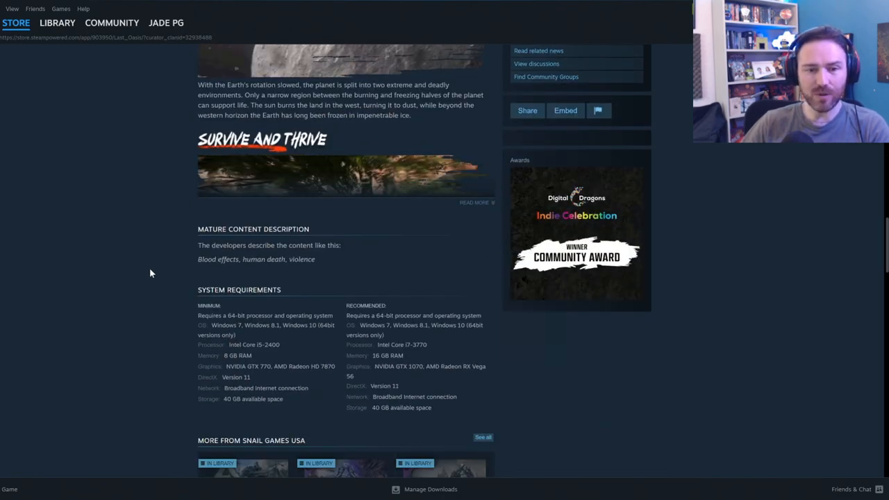
scroll("up", 3)
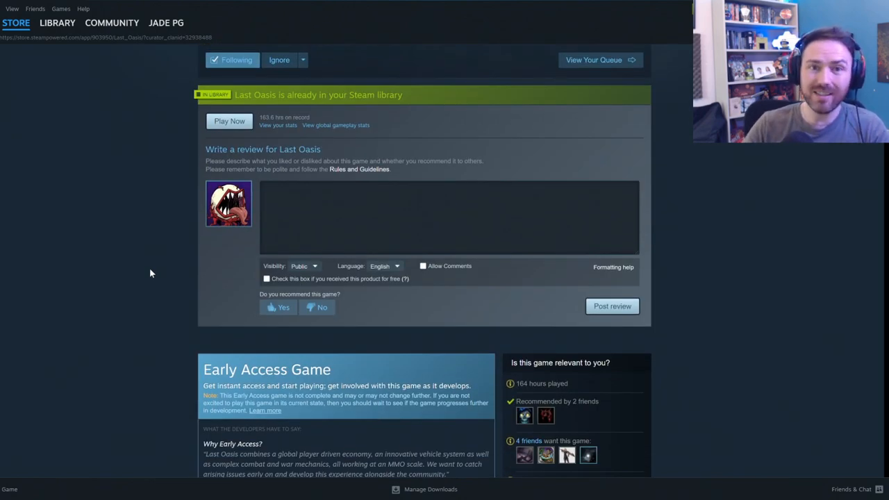
mouse_move(581, 410)
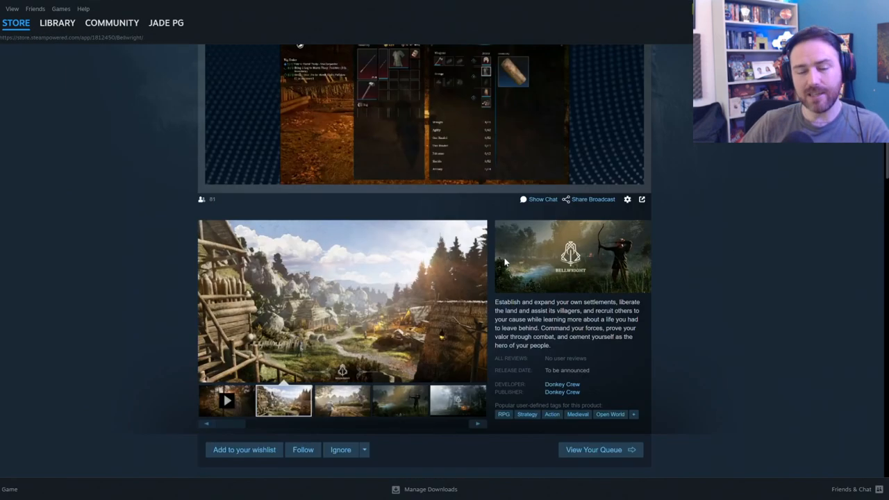
Scroll the Bellwright store page between the live broadcast and About This Game.
scroll("up", 3)
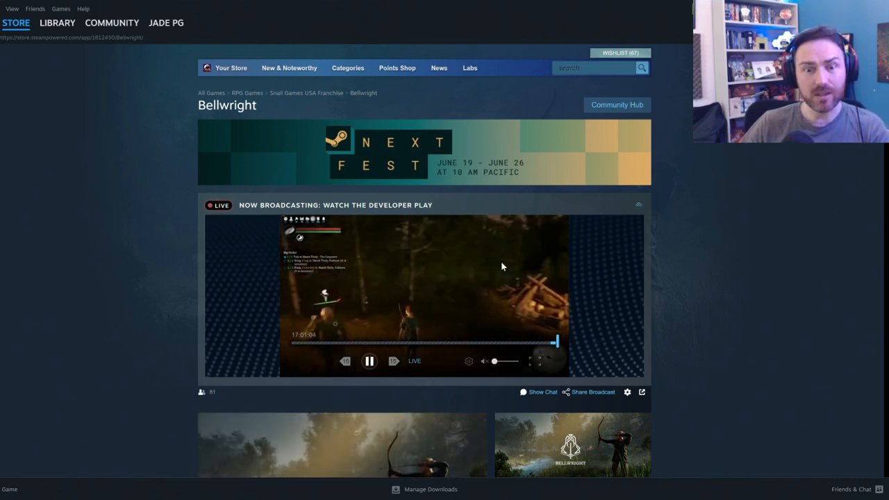
mouse_move(512, 201)
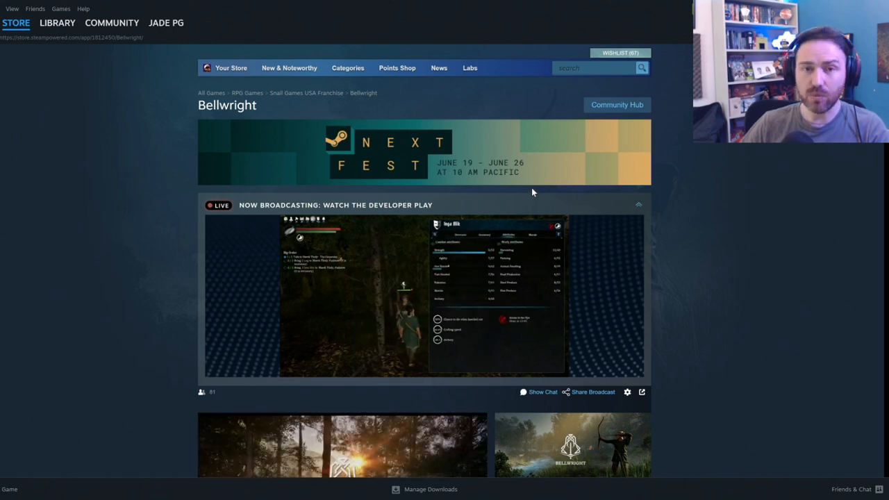
scroll("down", 3)
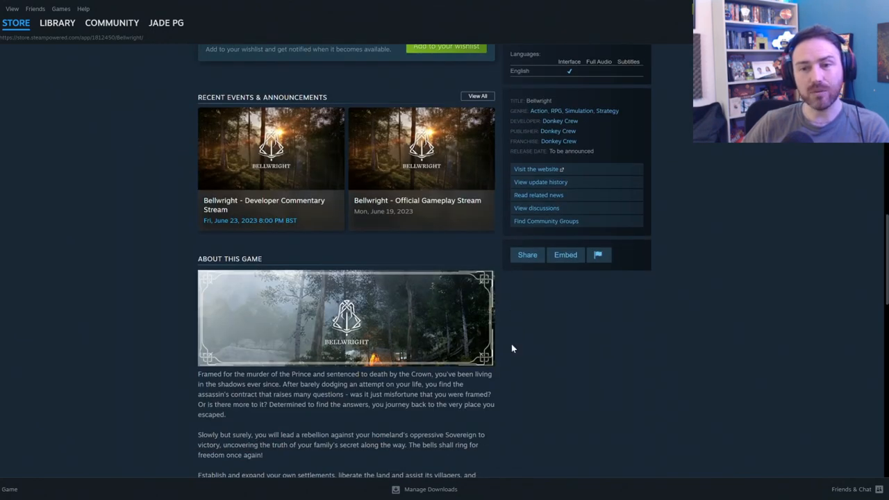
mouse_move(559, 142)
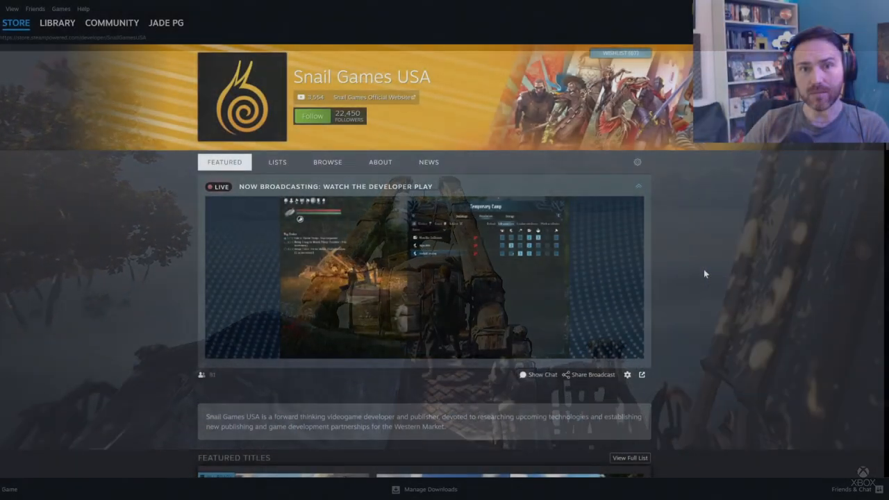
Scroll the Snail Games USA developer page down to featured ARK titles and back up.
scroll("down", 3)
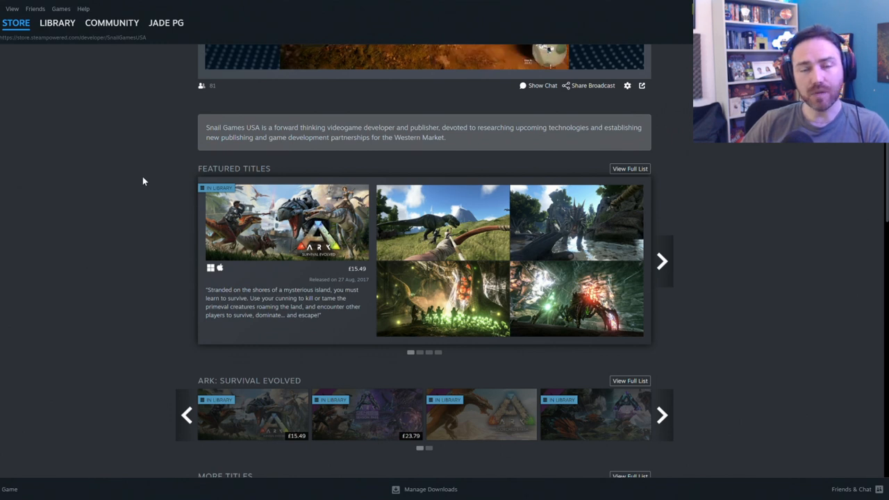
mouse_move(138, 211)
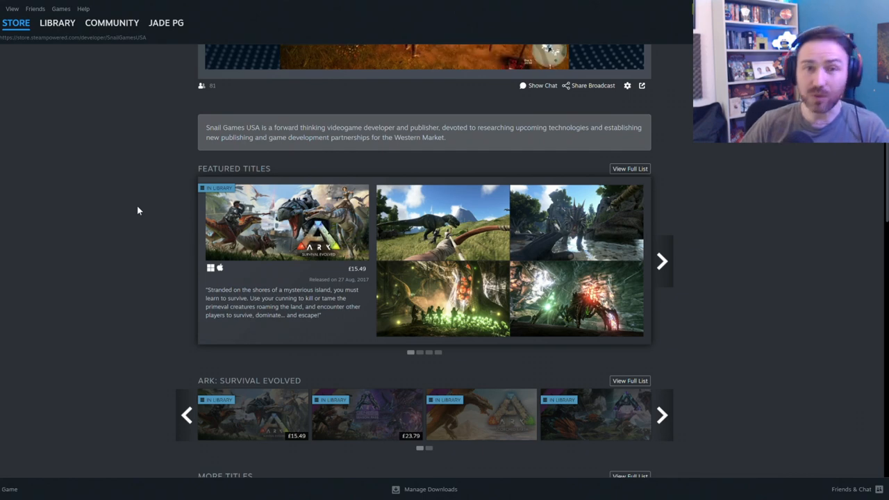
mouse_move(164, 201)
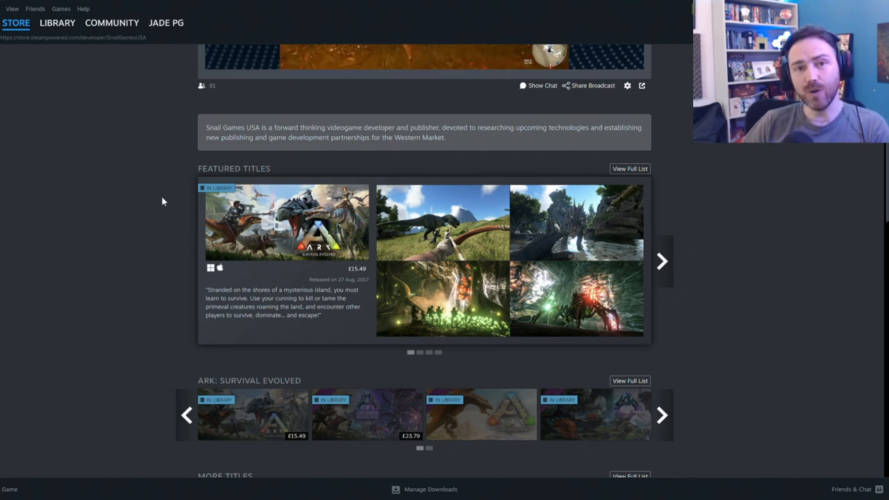
scroll("up", 3)
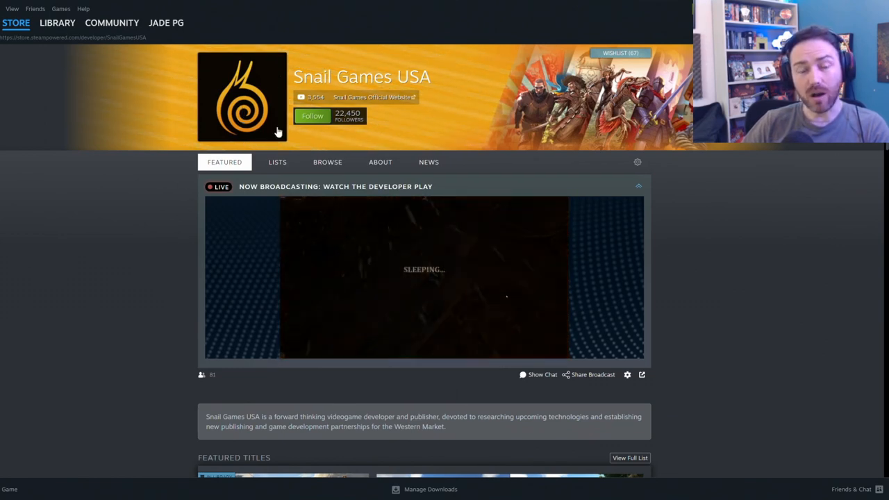
mouse_move(319, 58)
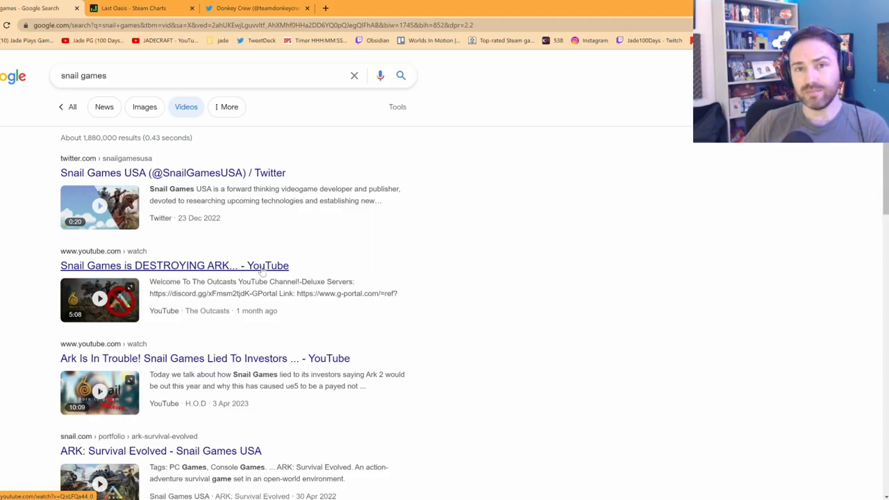
Scroll through the Google video results for snail games listing ARK controversy videos.
scroll("down", 3)
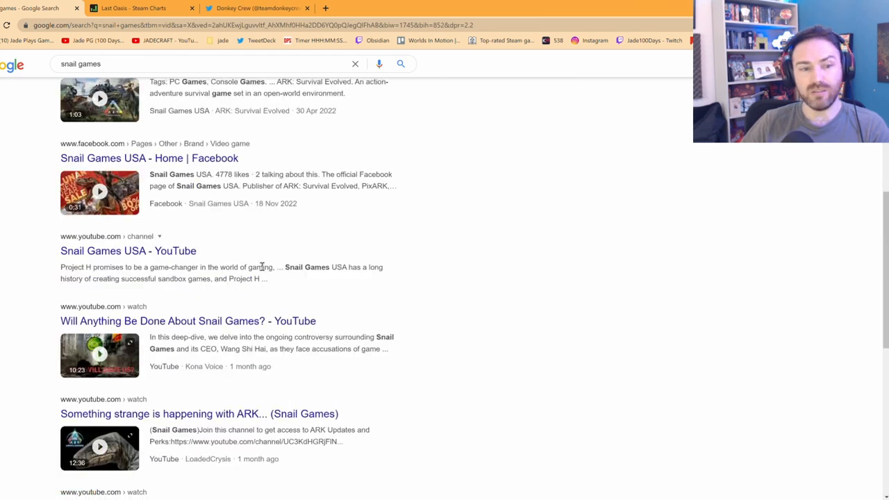
scroll("up", 3)
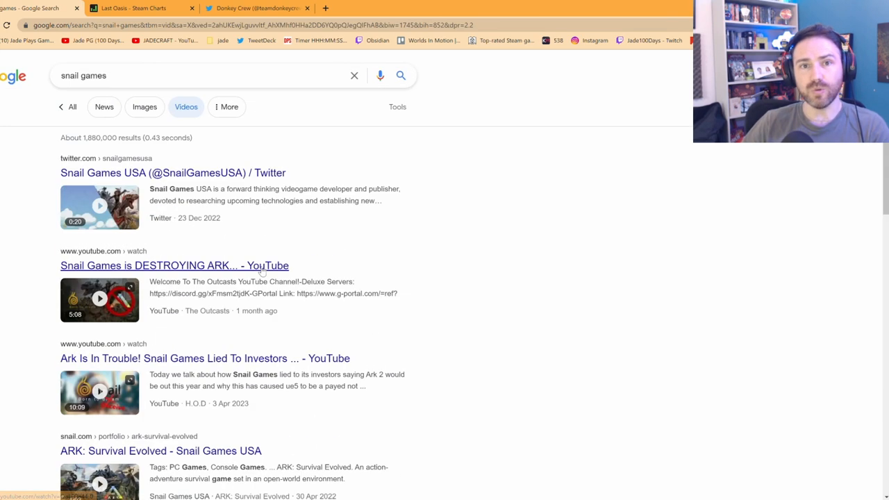
mouse_move(339, 272)
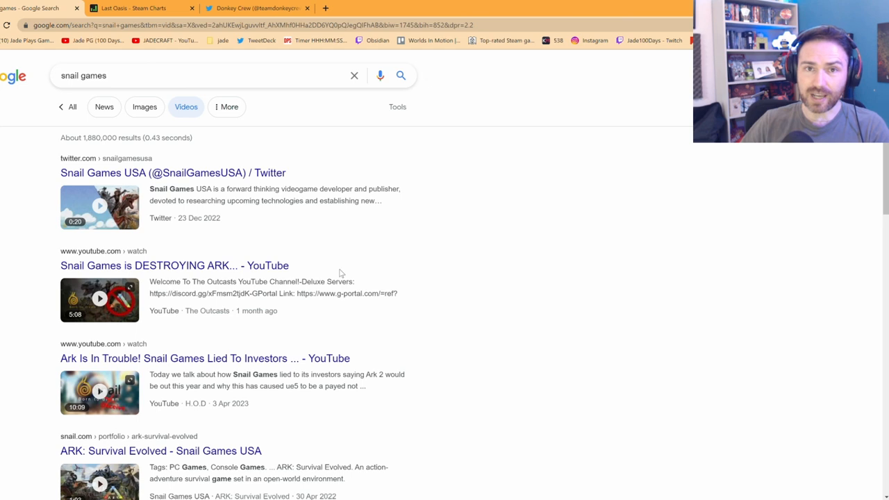
mouse_move(328, 272)
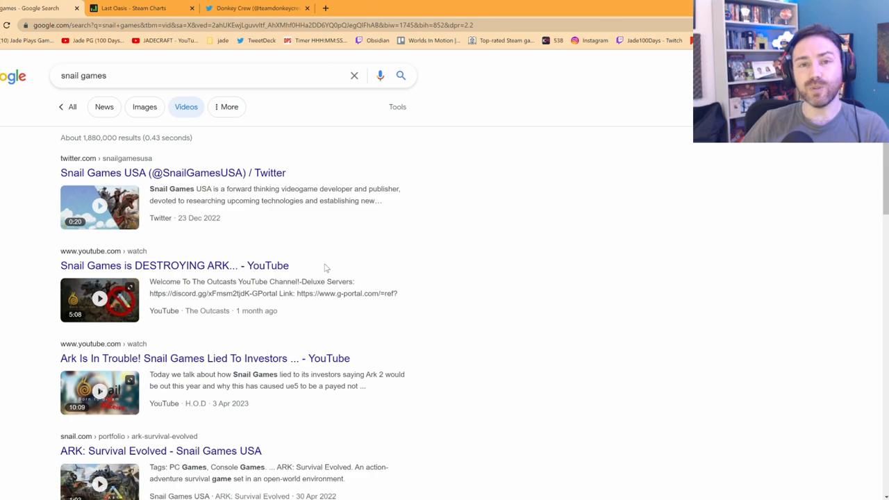
scroll("down", 3)
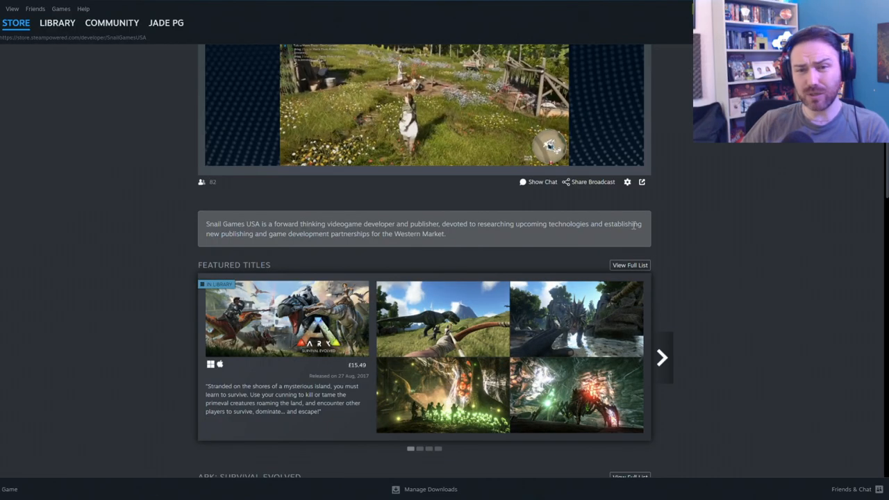
Scroll the Snail Games USA page down past More Titles to new releases including West Hunt.
scroll("up", 3)
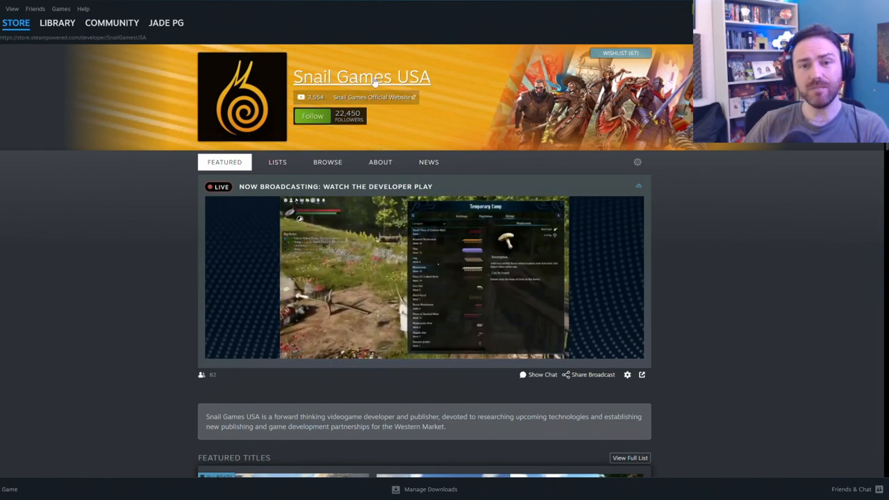
scroll("down", 3)
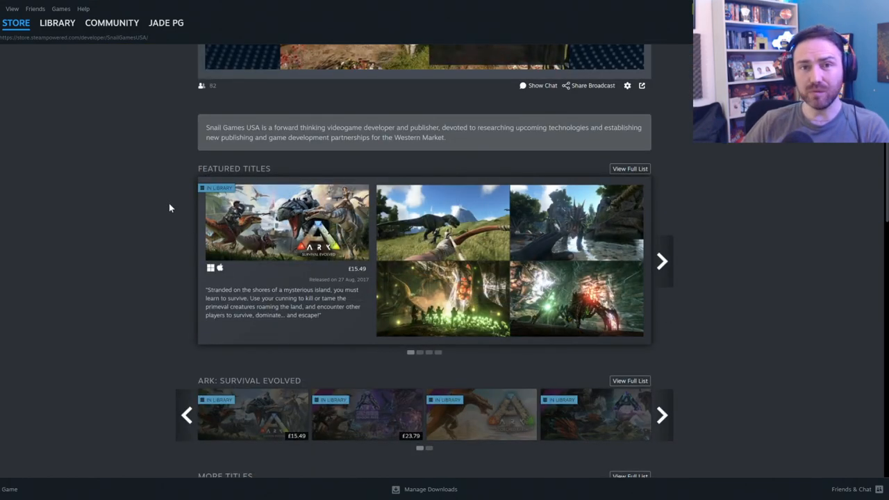
scroll("down", 3)
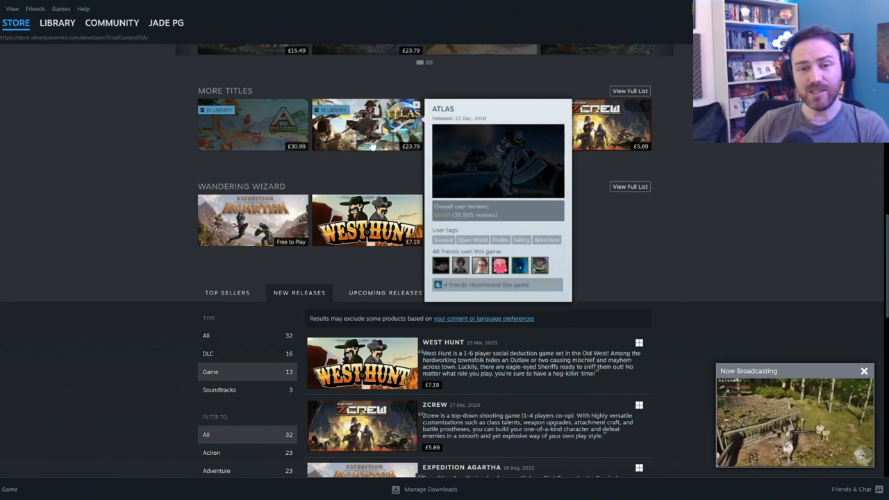
mouse_move(253, 125)
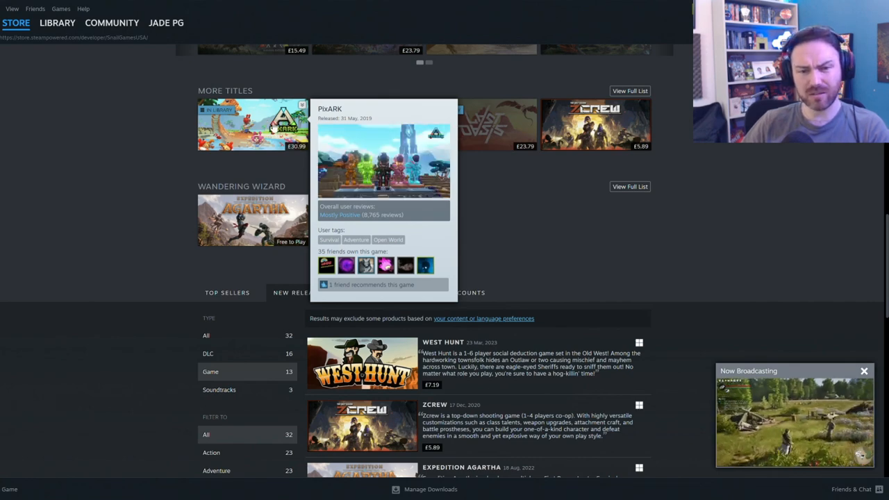
scroll("down", 3)
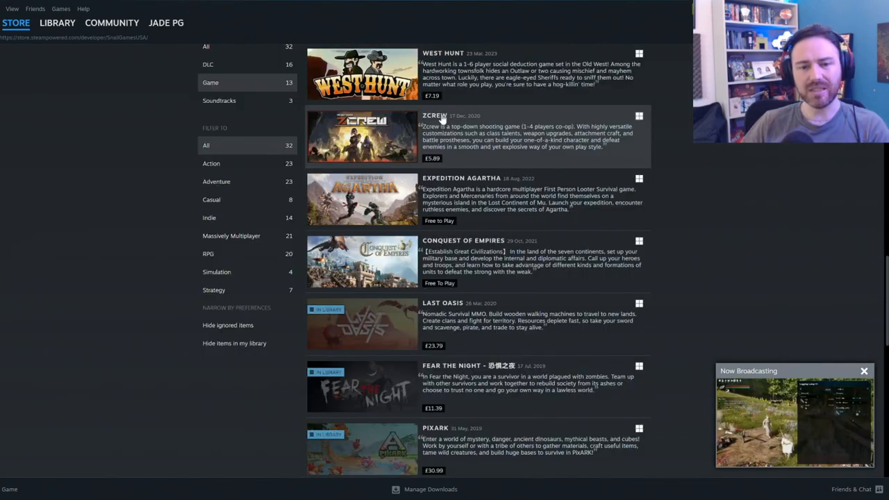
scroll("down", 3)
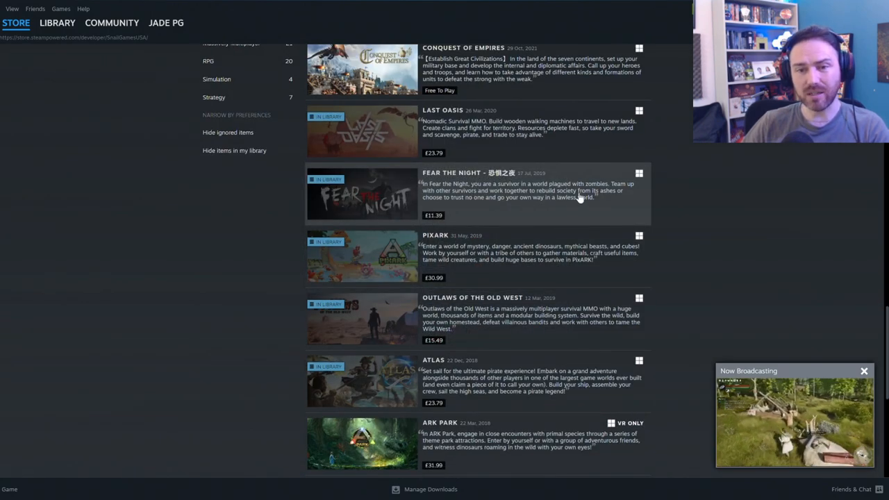
mouse_move(539, 212)
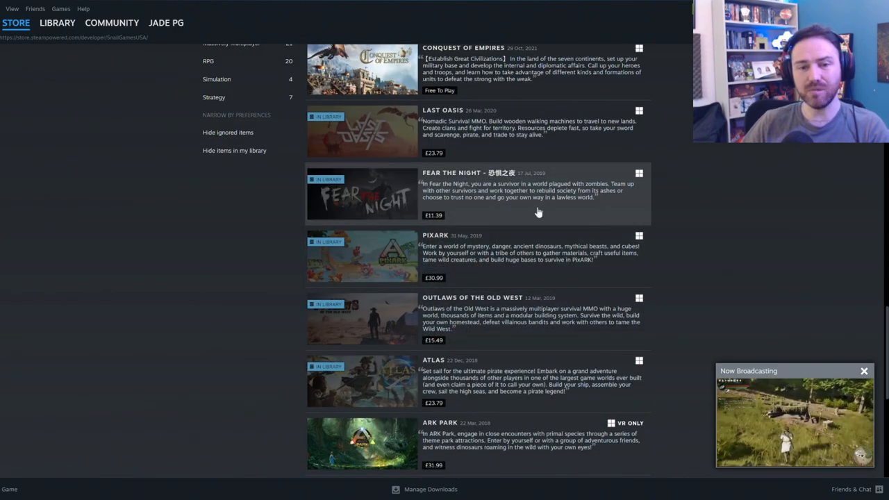
scroll("down", 3)
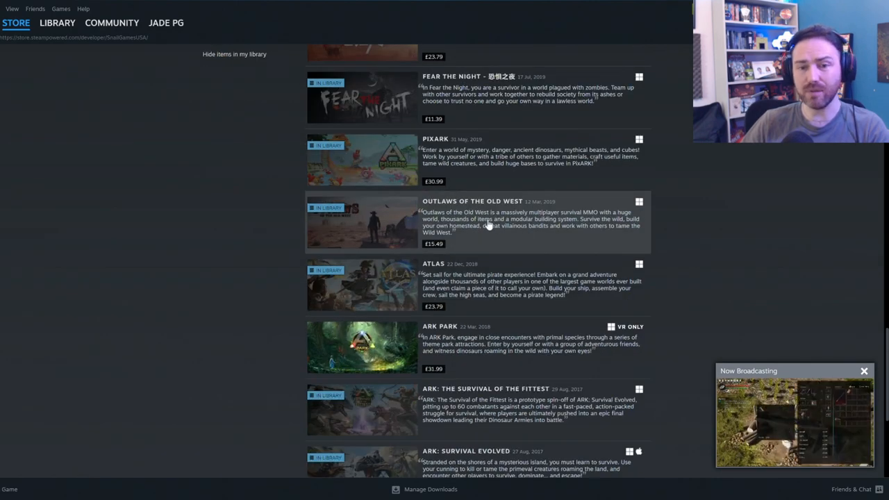
scroll("down", 3)
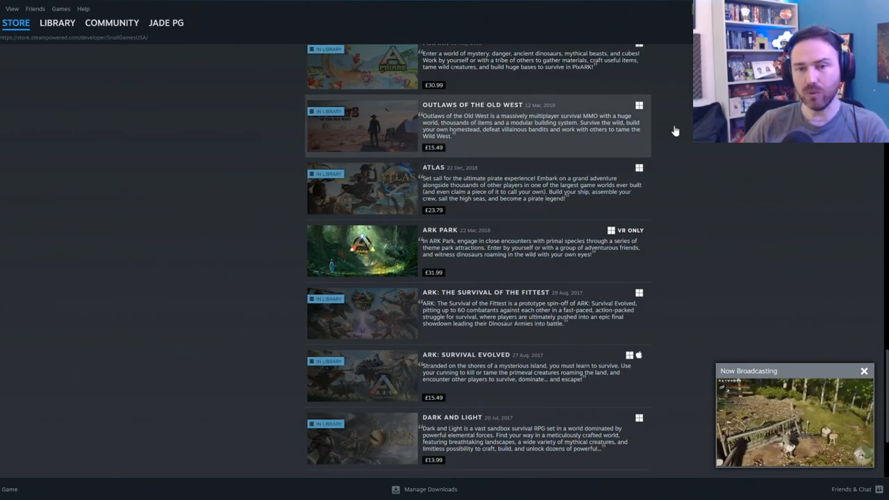
mouse_move(492, 147)
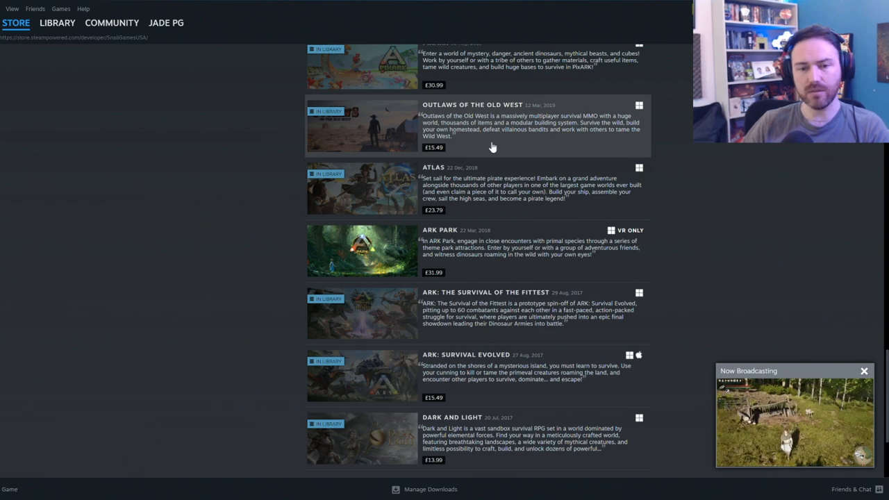
scroll("up", 3)
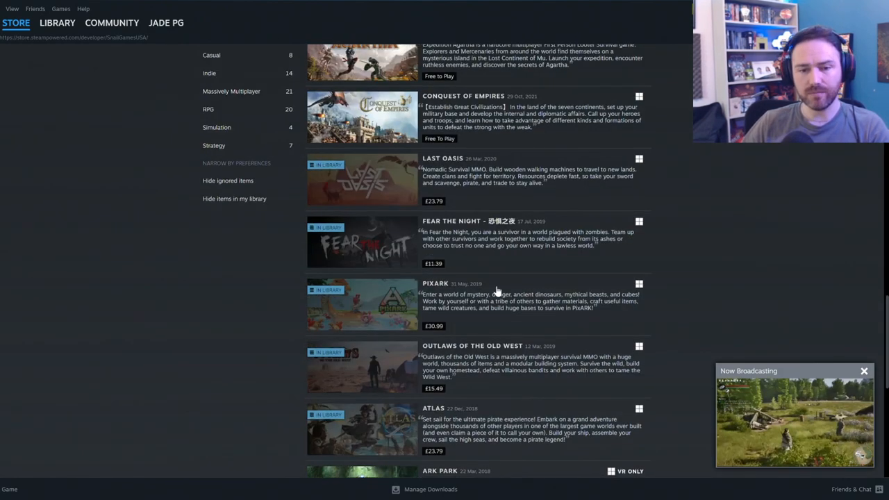
mouse_move(484, 230)
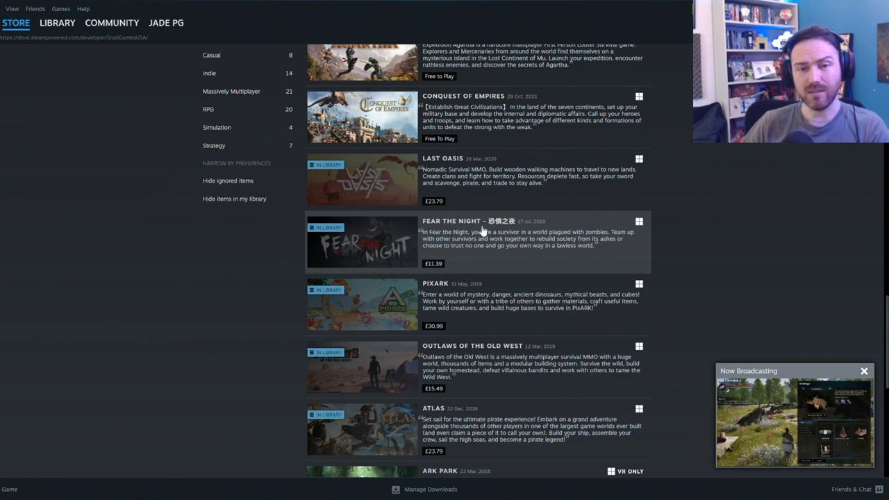
scroll("up", 3)
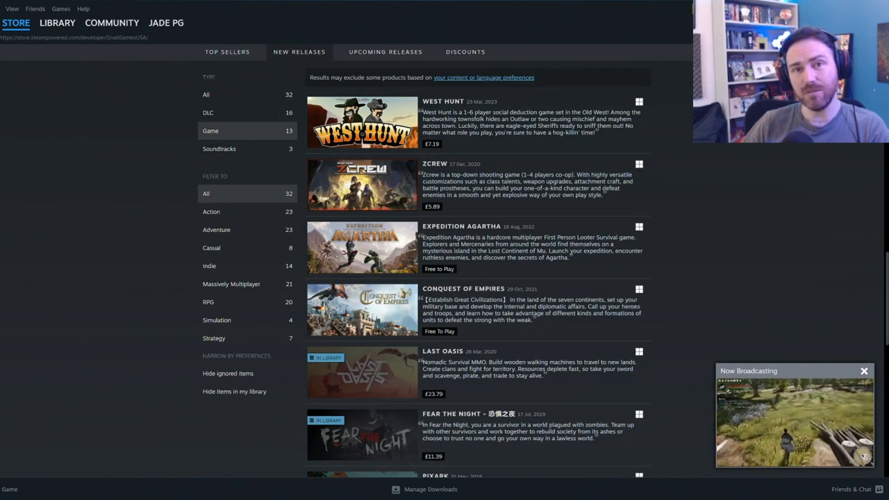
mouse_move(864, 373)
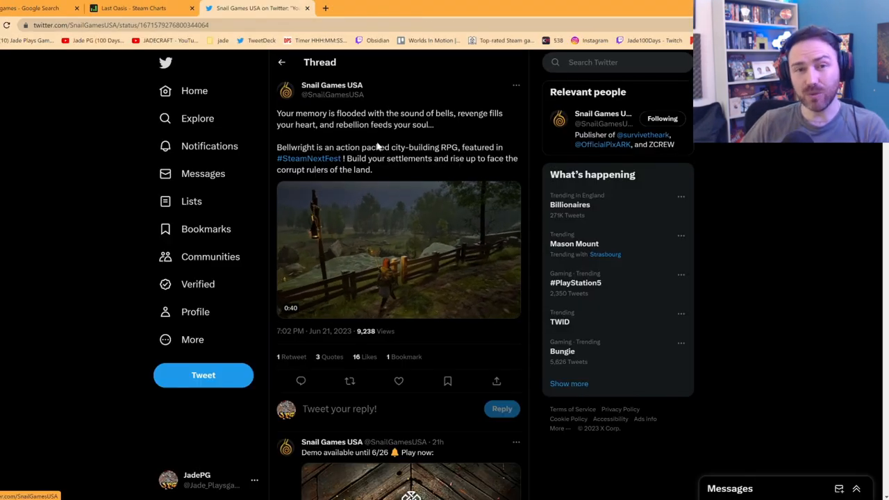
Scroll down through the critical replies to the Snail Games USA Bellwright tweet.
scroll("down", 3)
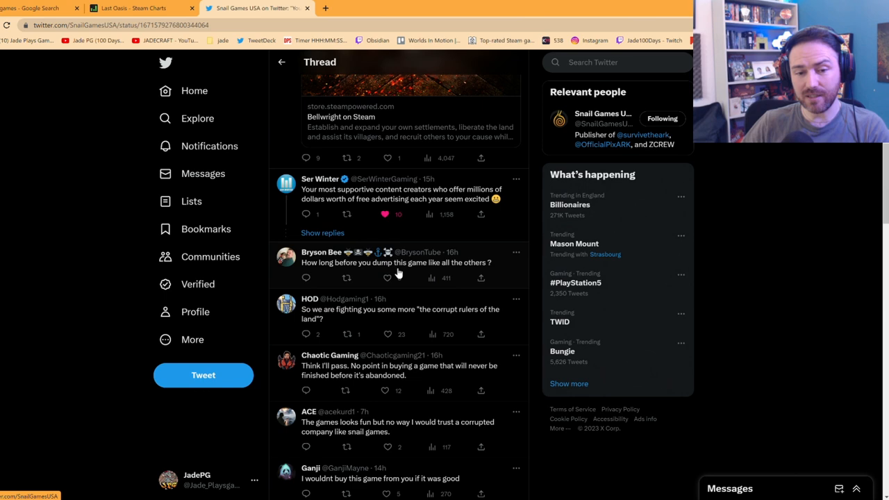
scroll("down", 3)
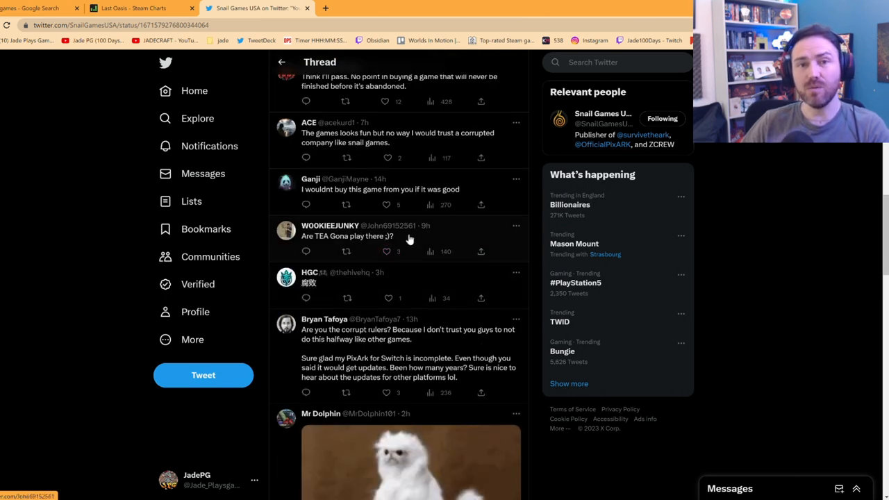
mouse_move(414, 222)
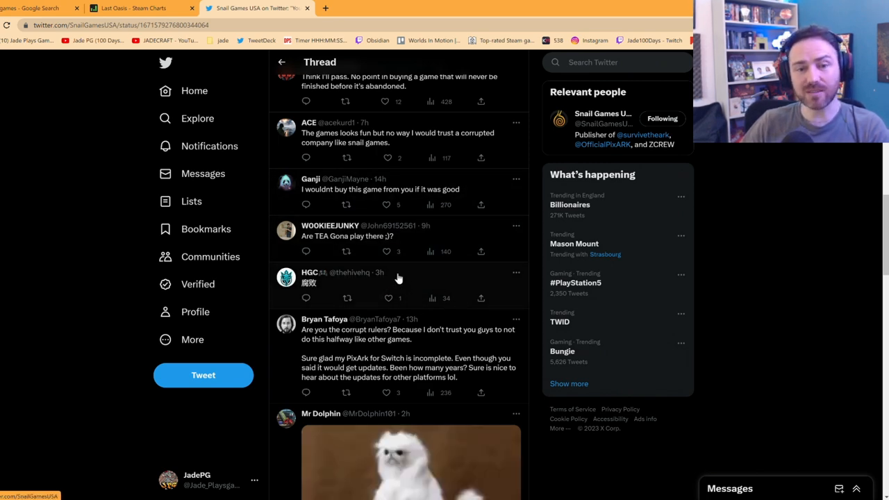
scroll("down", 3)
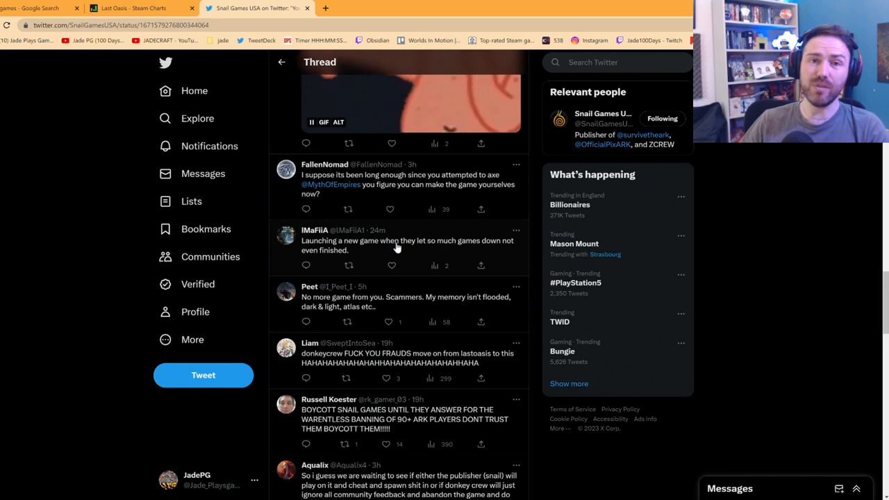
mouse_move(420, 262)
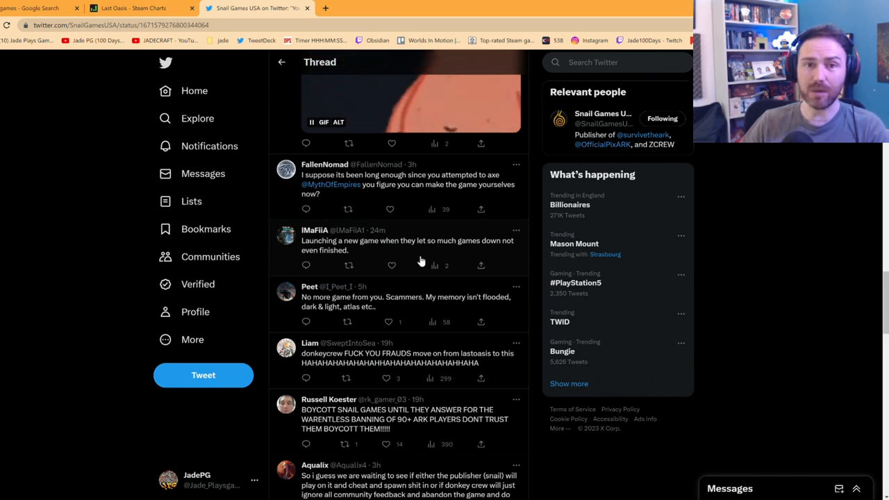
scroll("down", 3)
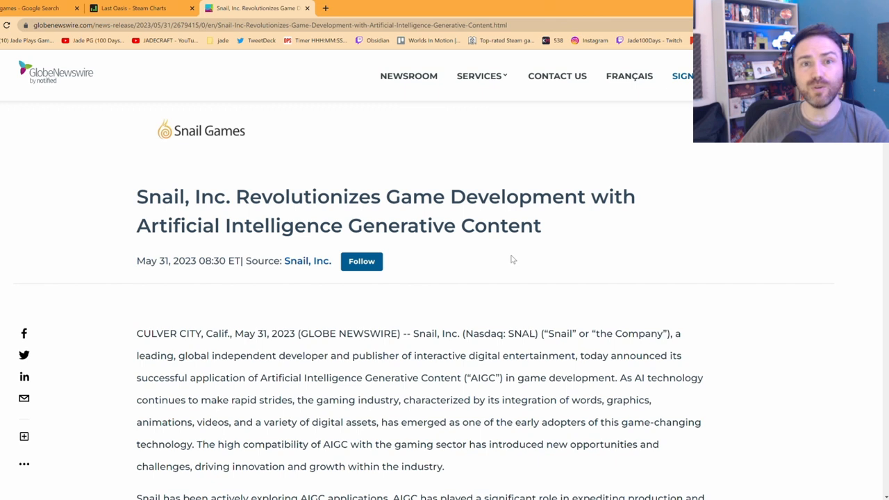
mouse_move(428, 234)
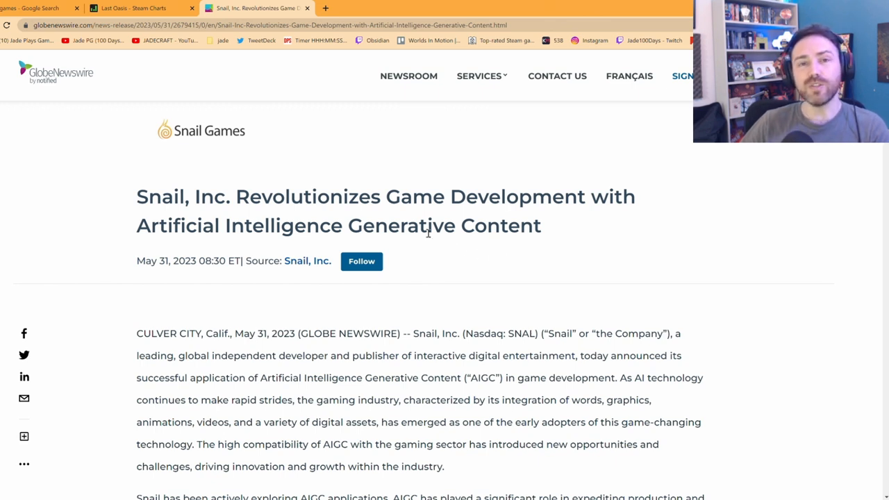
mouse_move(292, 185)
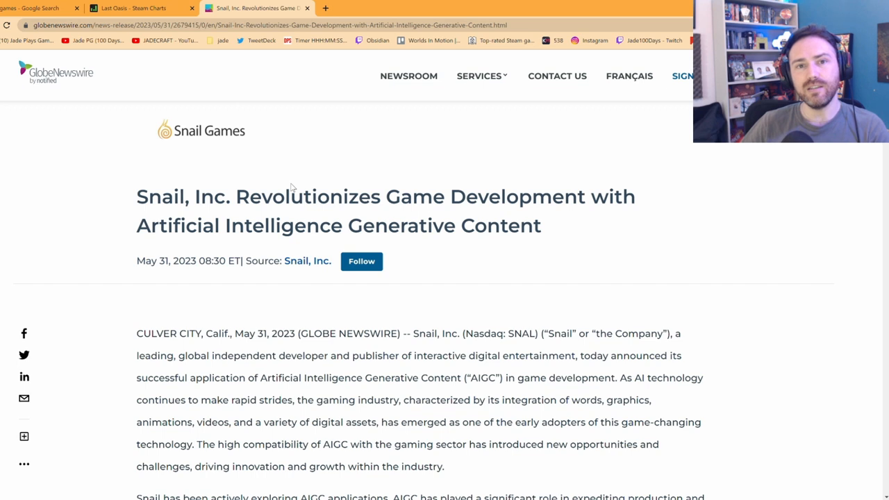
mouse_move(236, 217)
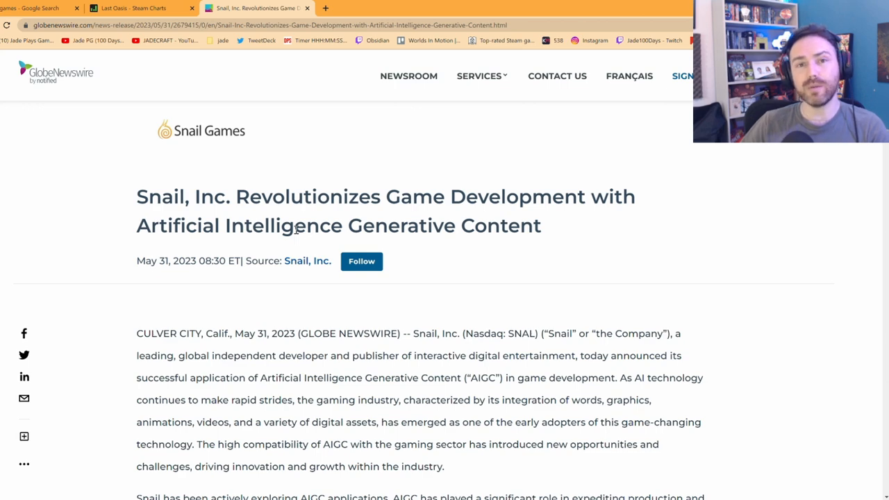
Scroll the GlobeNewswire release to view the Midjourney and Flexi Engine AI images.
scroll("down", 3)
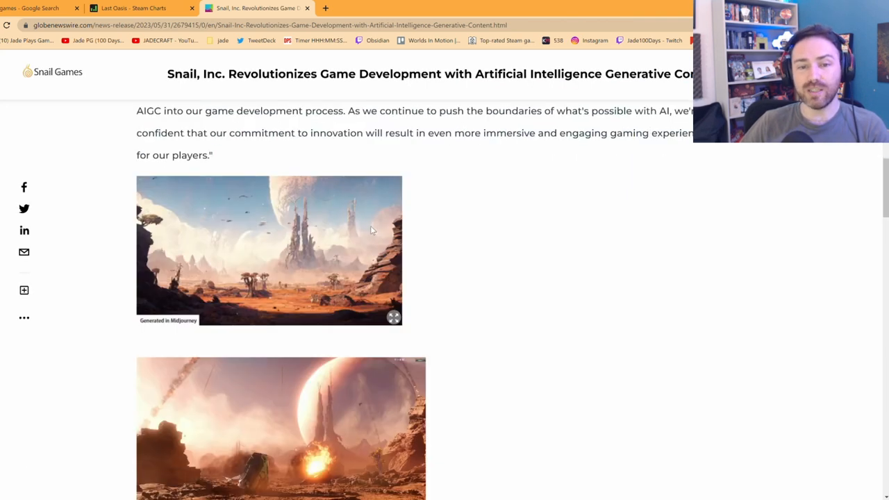
scroll("down", 3)
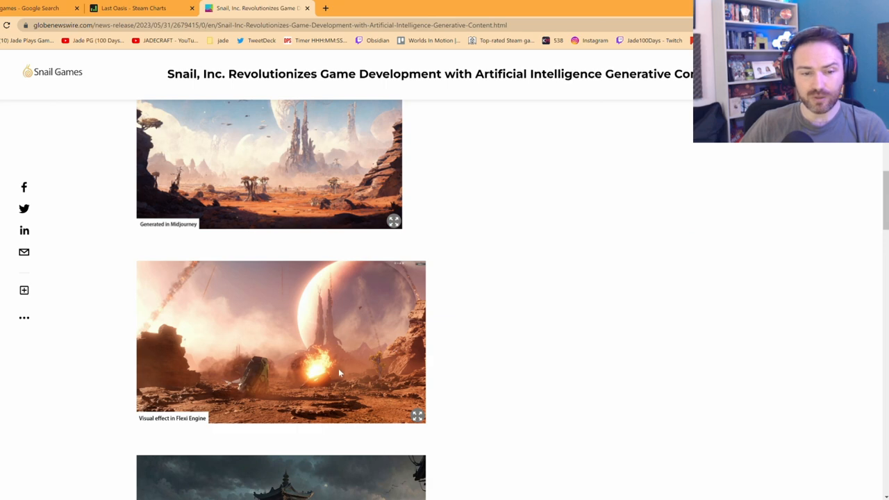
scroll("up", 3)
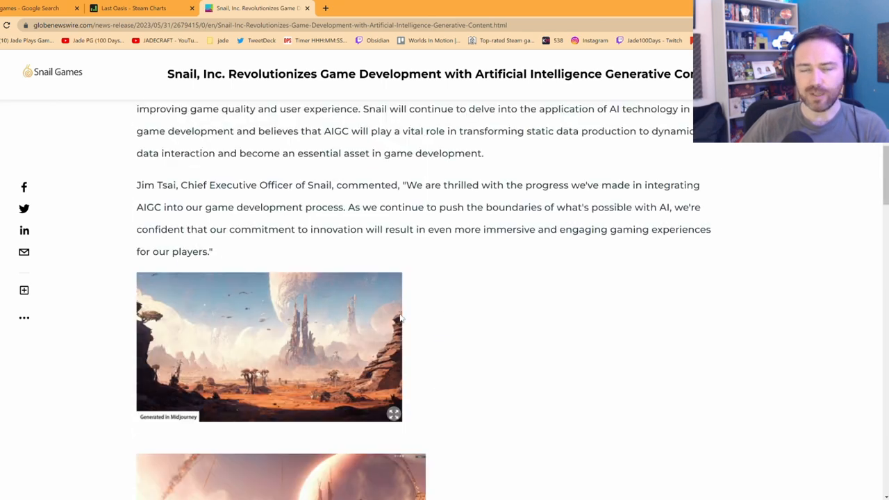
mouse_move(464, 248)
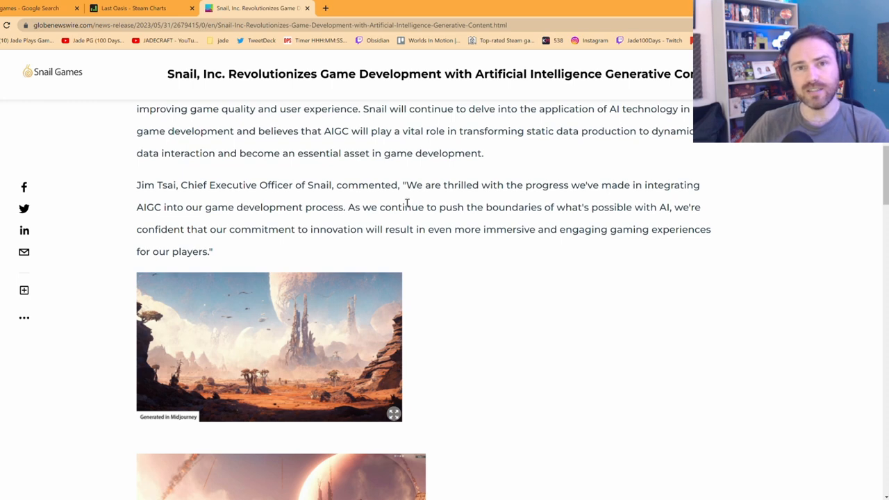
scroll("down", 3)
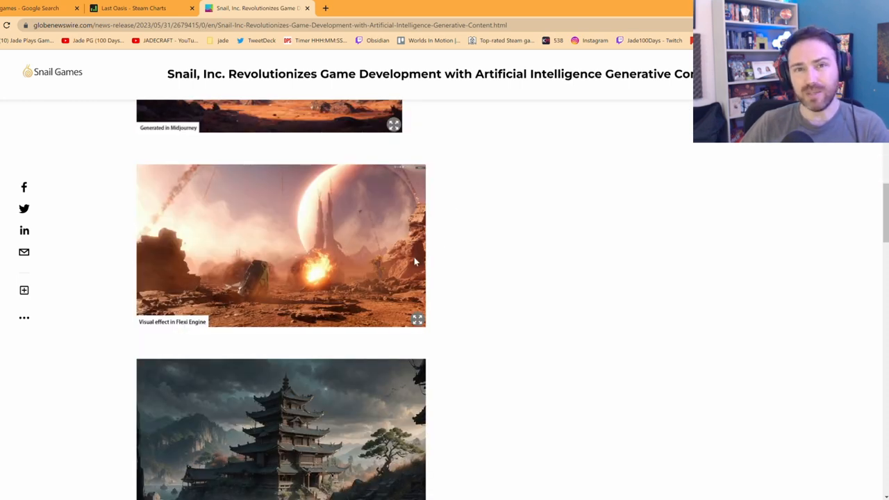
scroll("up", 3)
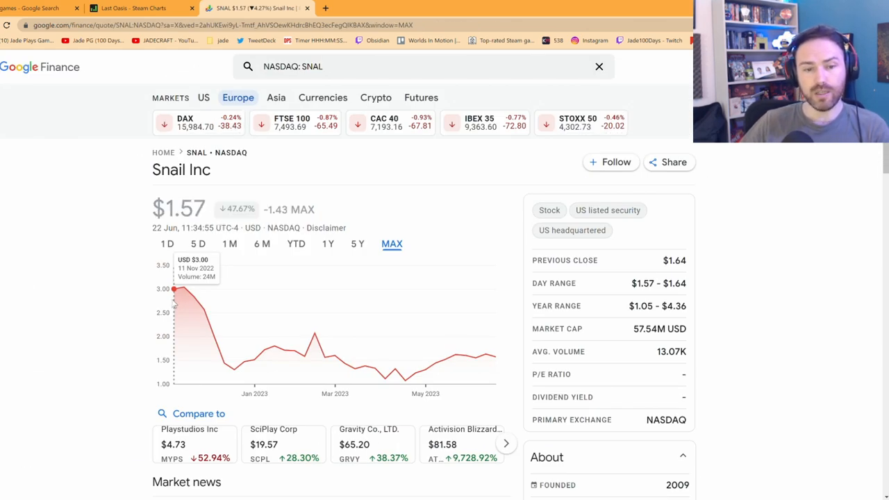
mouse_move(193, 294)
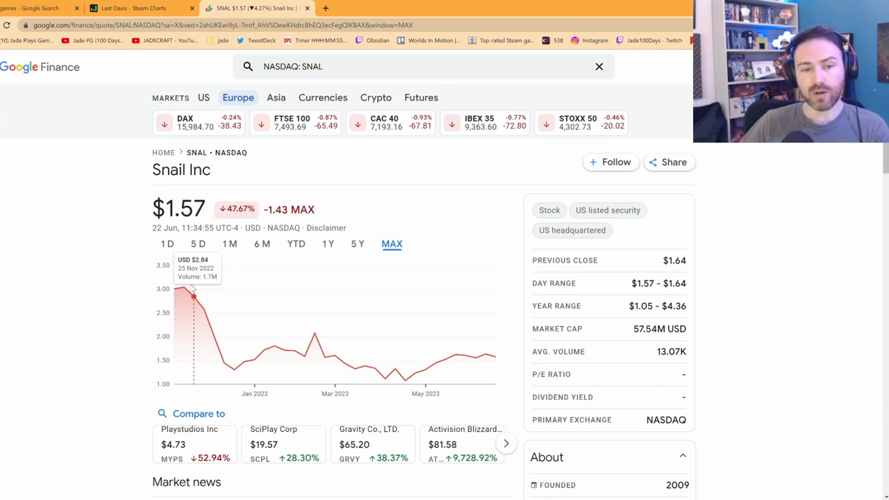
mouse_move(324, 359)
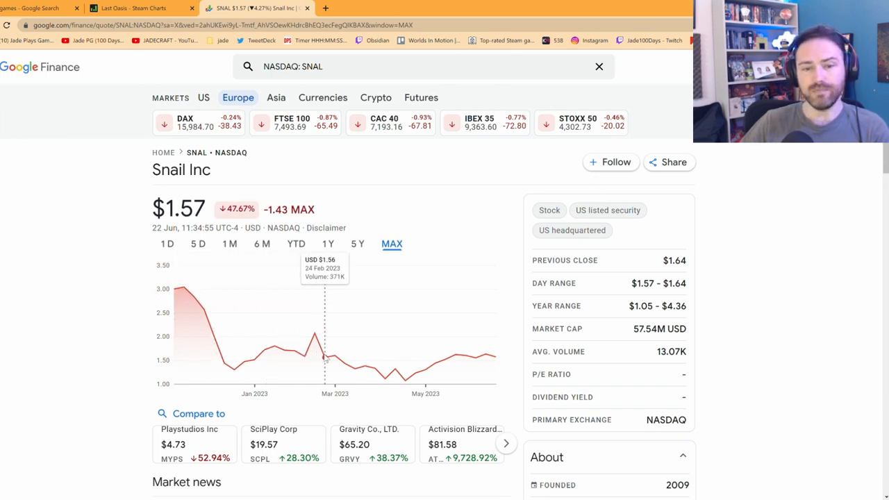
mouse_move(344, 362)
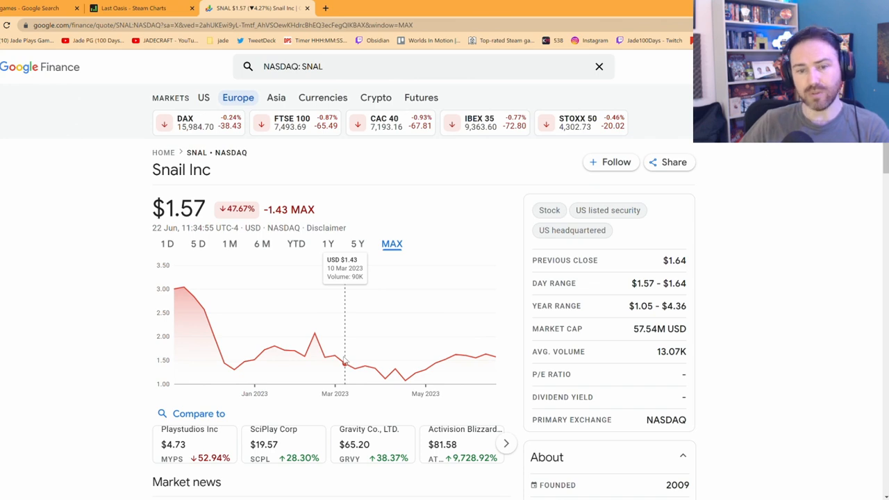
mouse_move(354, 368)
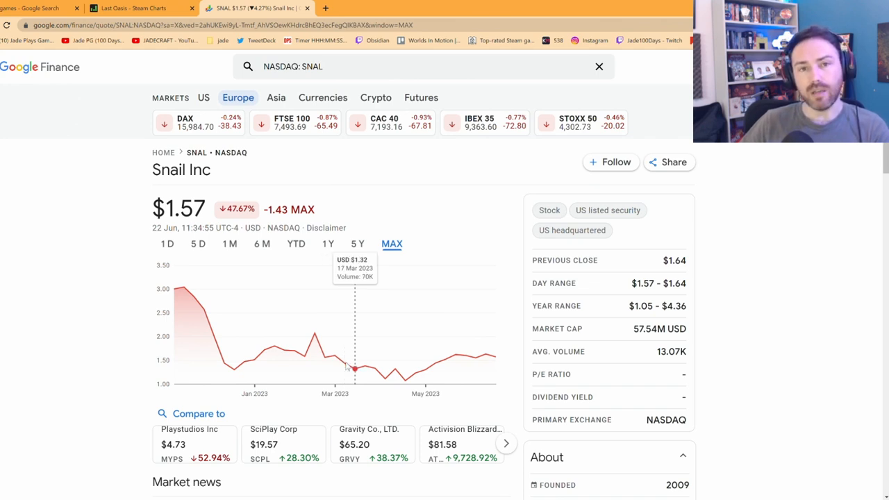
mouse_move(374, 370)
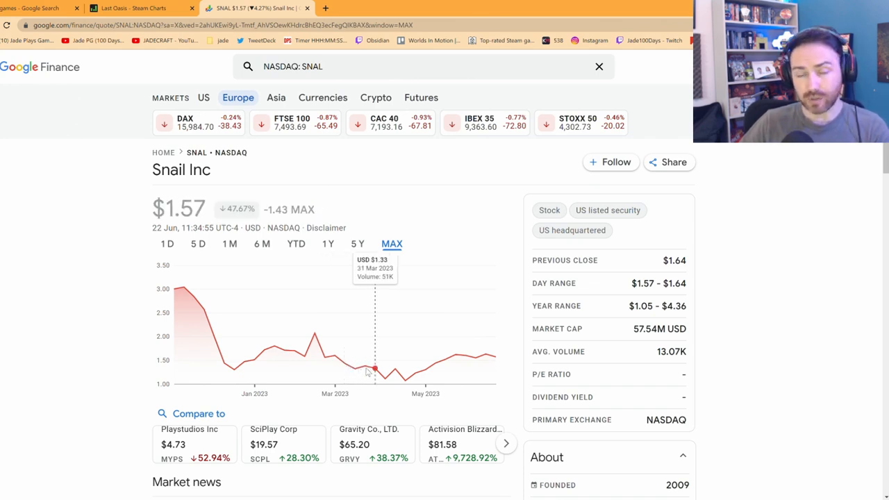
mouse_move(406, 381)
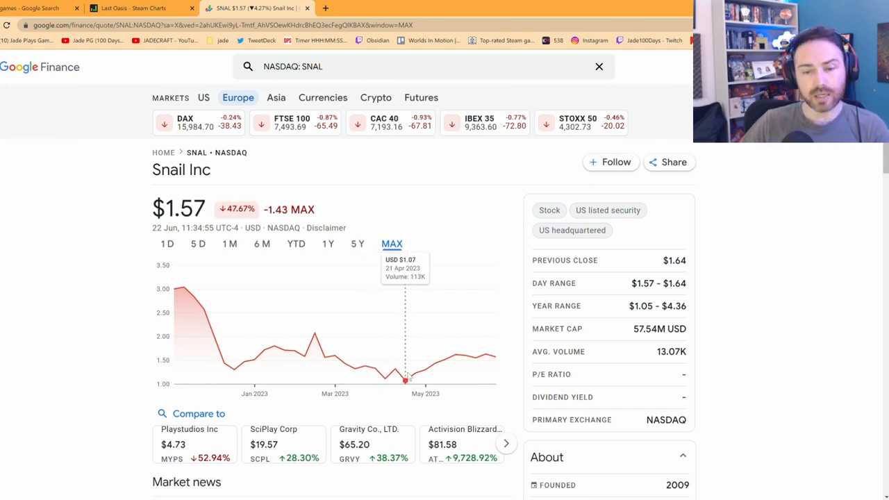
mouse_move(456, 359)
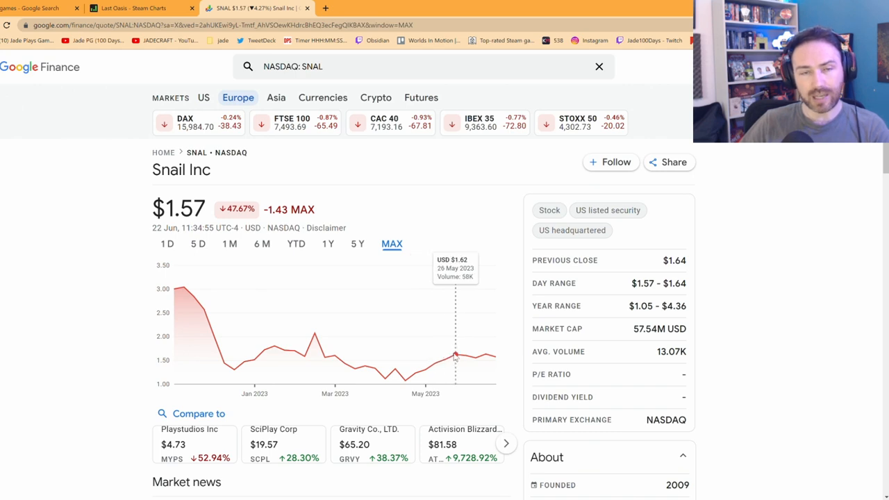
mouse_move(255, 358)
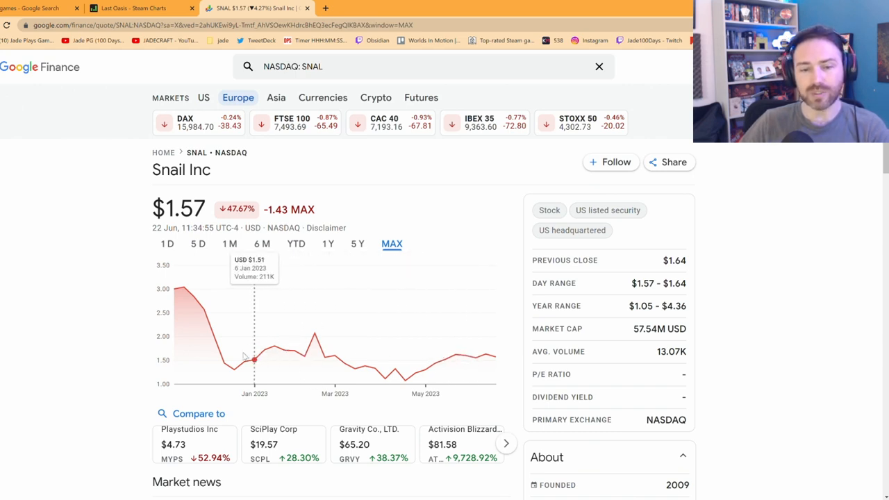
mouse_move(493, 359)
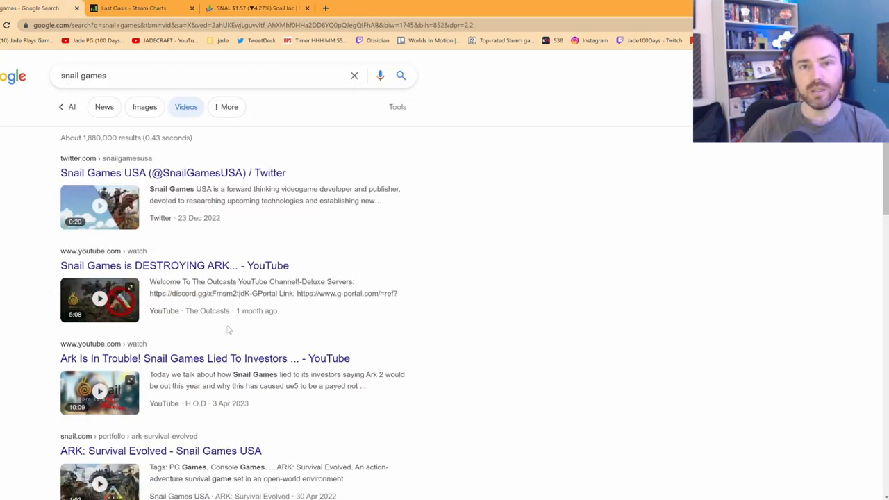
mouse_move(299, 281)
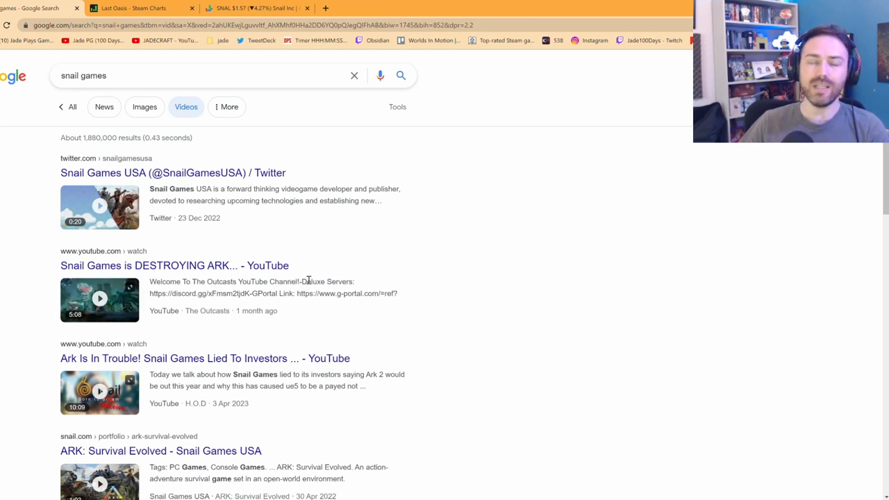
mouse_move(303, 258)
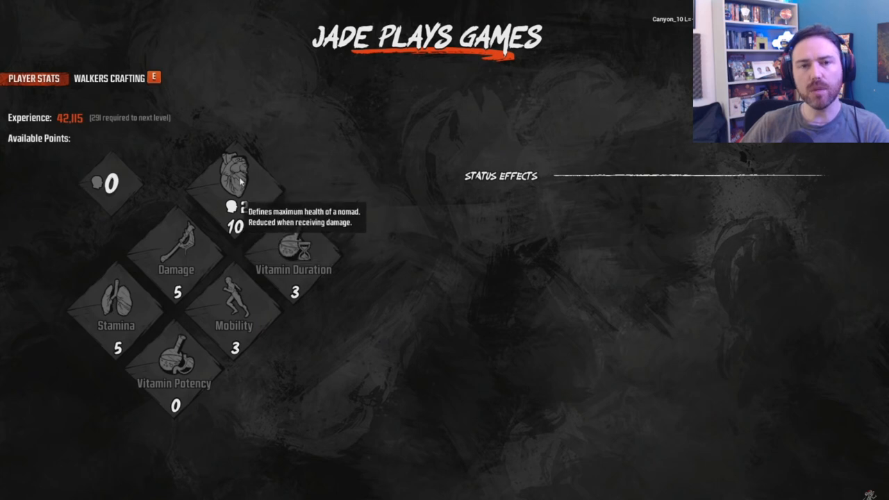
mouse_move(114, 291)
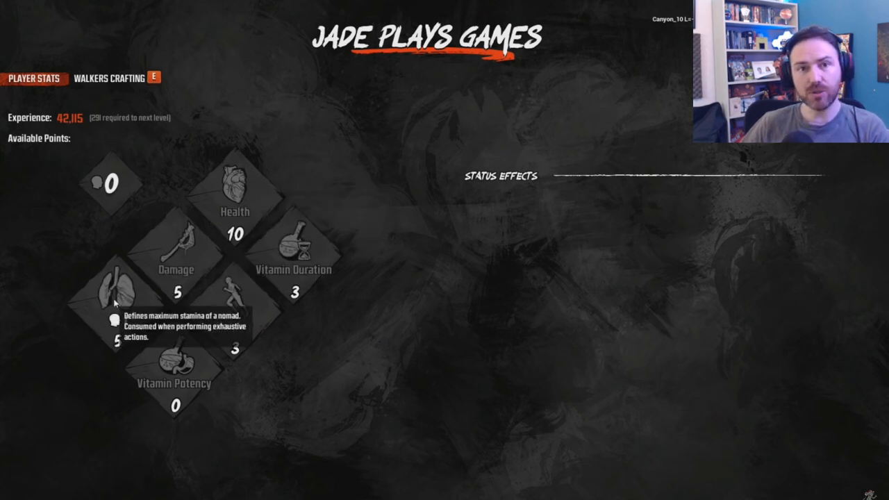
mouse_move(235, 285)
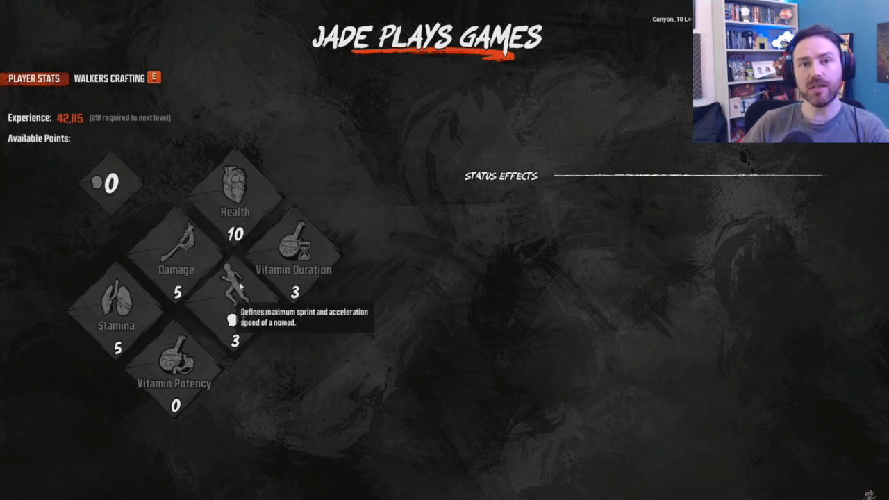
mouse_move(292, 244)
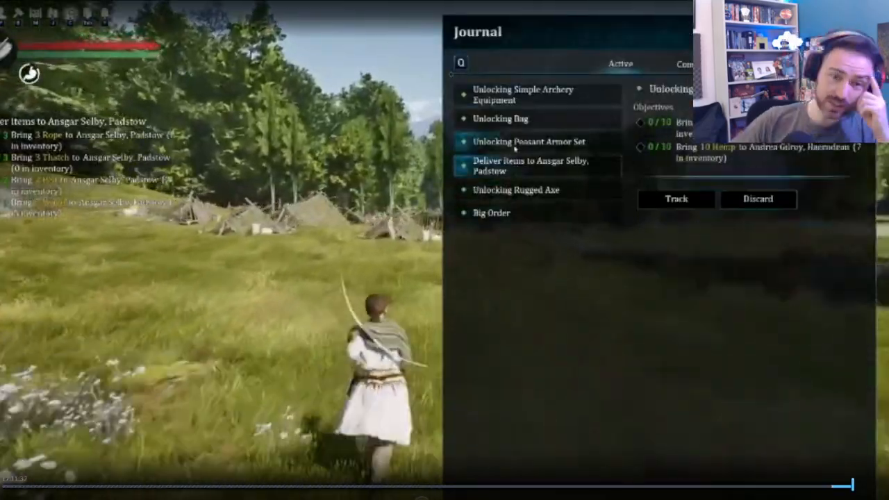
Close the quest journal and interact with the weaving table (F) to craft.
left_click(523, 95)
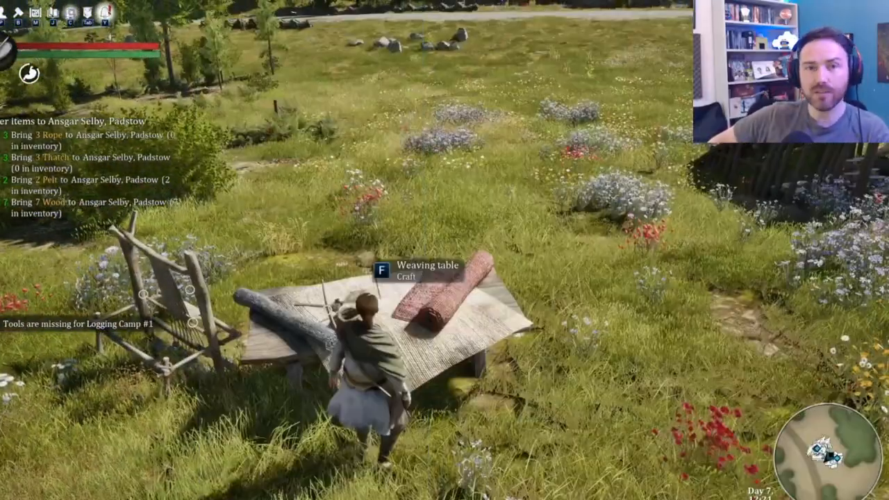
key("f")
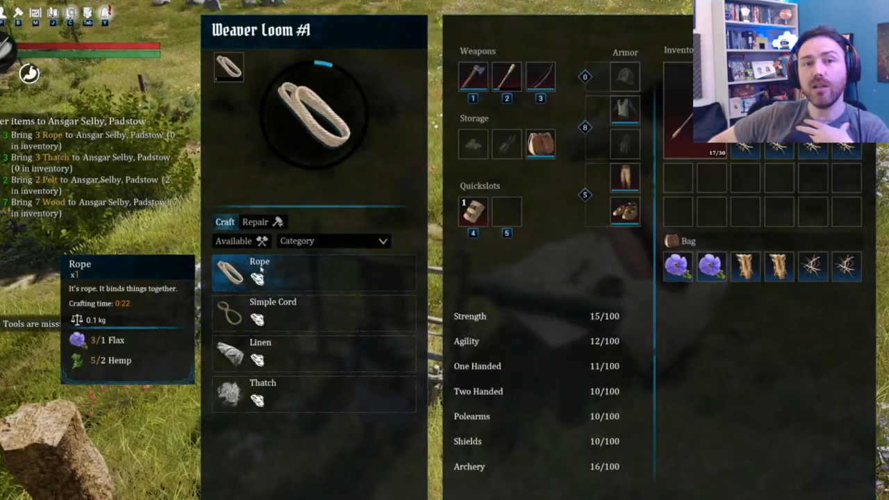
Select the Rope recipe in the Weaver Loom list and craft one rope.
left_click(258, 271)
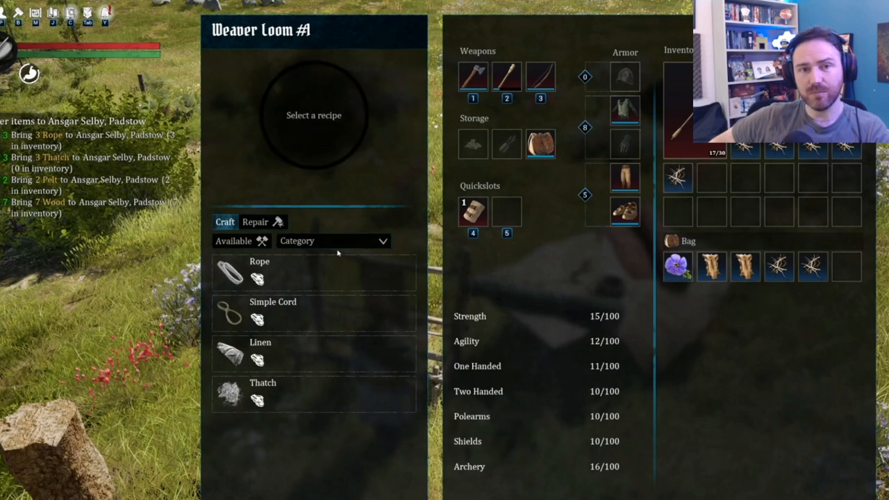
mouse_move(367, 221)
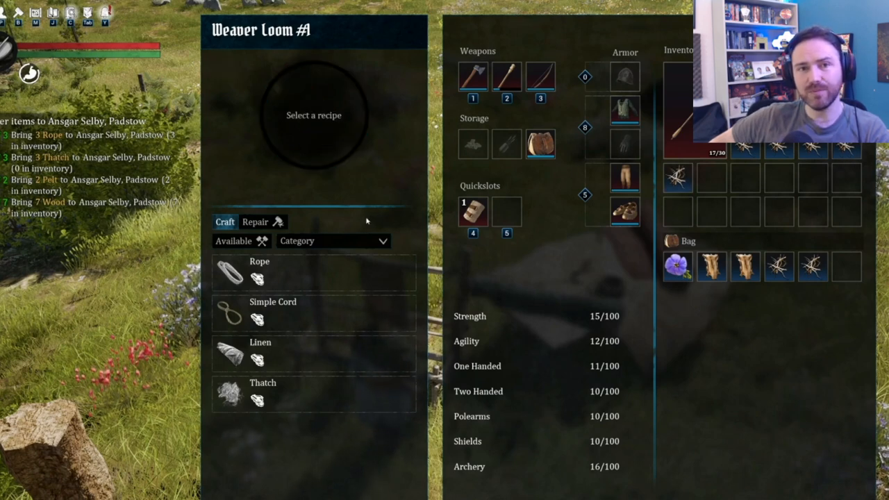